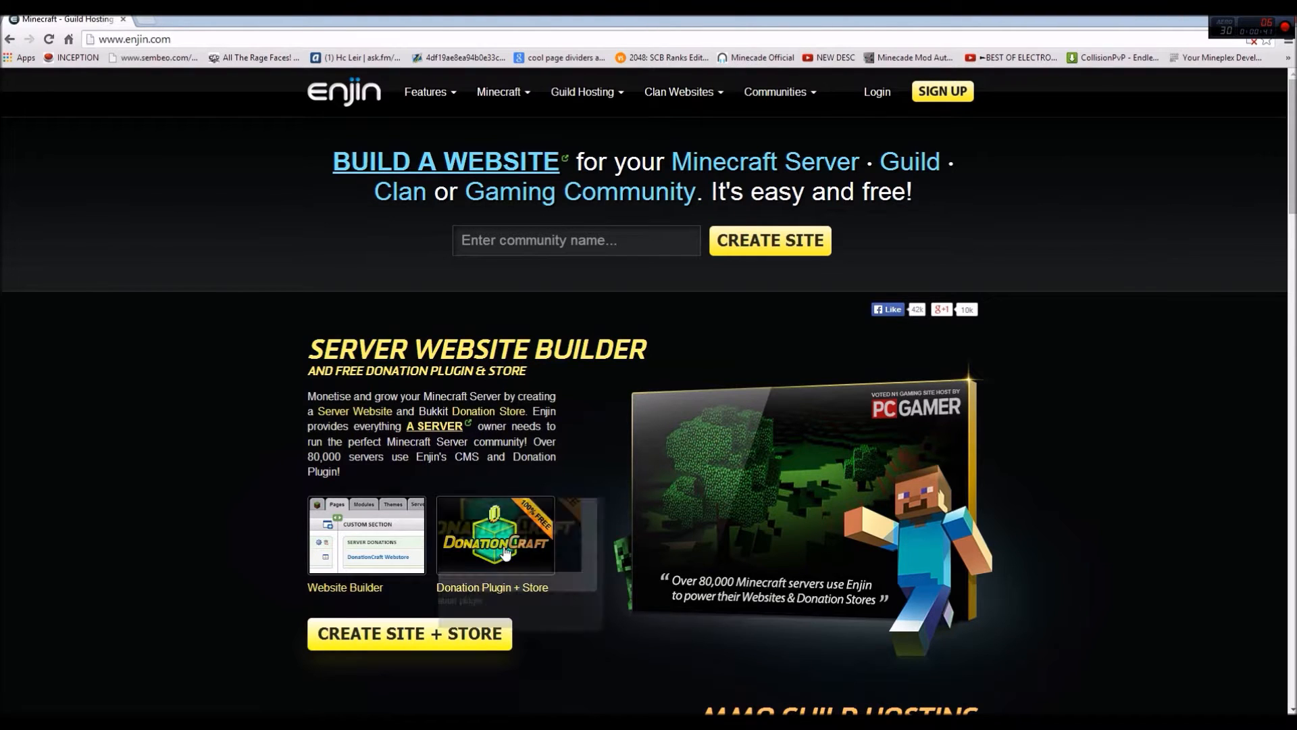
mouse_move(173, 85)
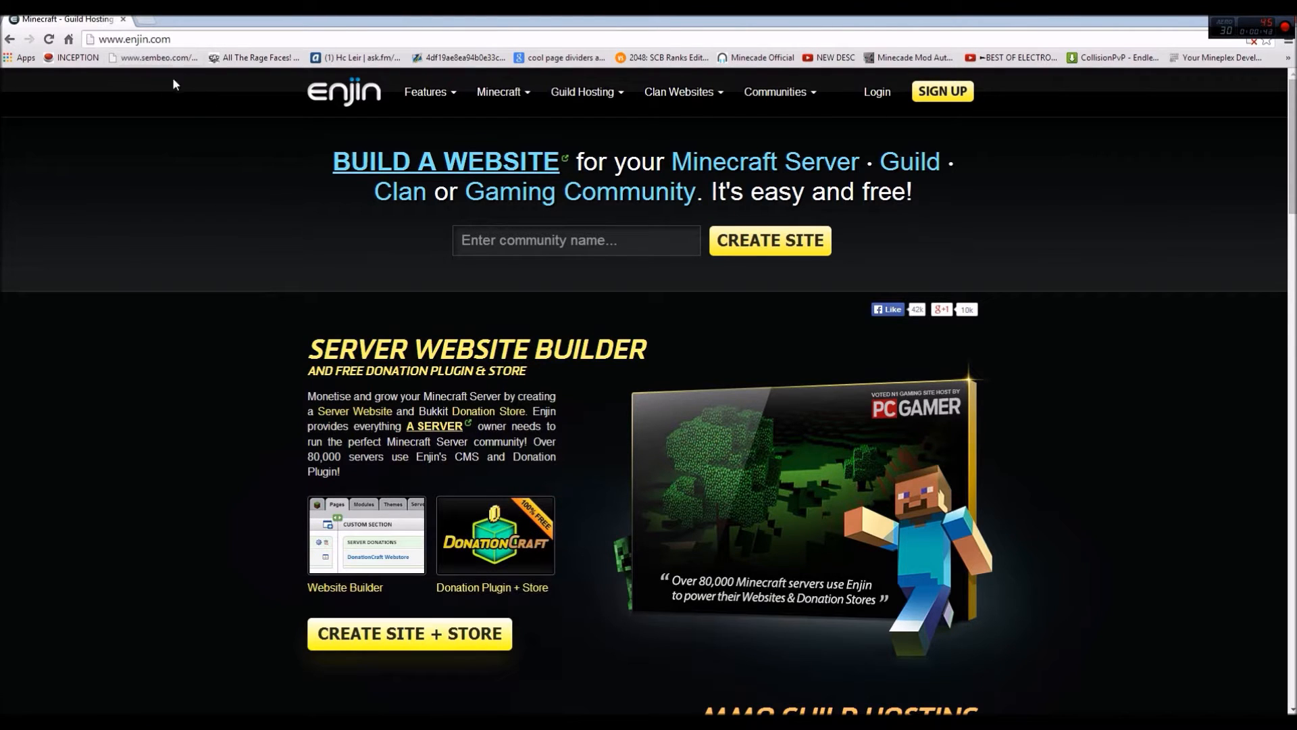
Step: Log in to Enjin with email and password, then bring up the change-email-address form
left_click(135, 40)
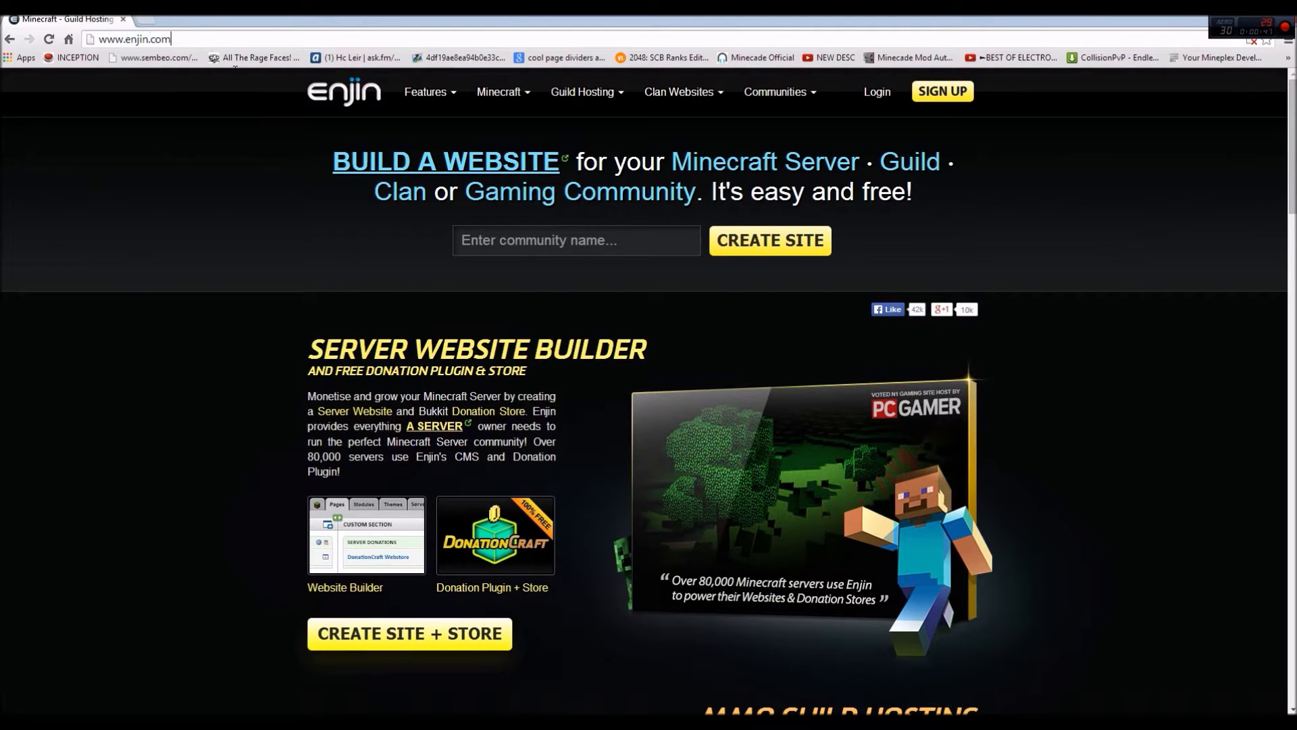
mouse_move(568, 221)
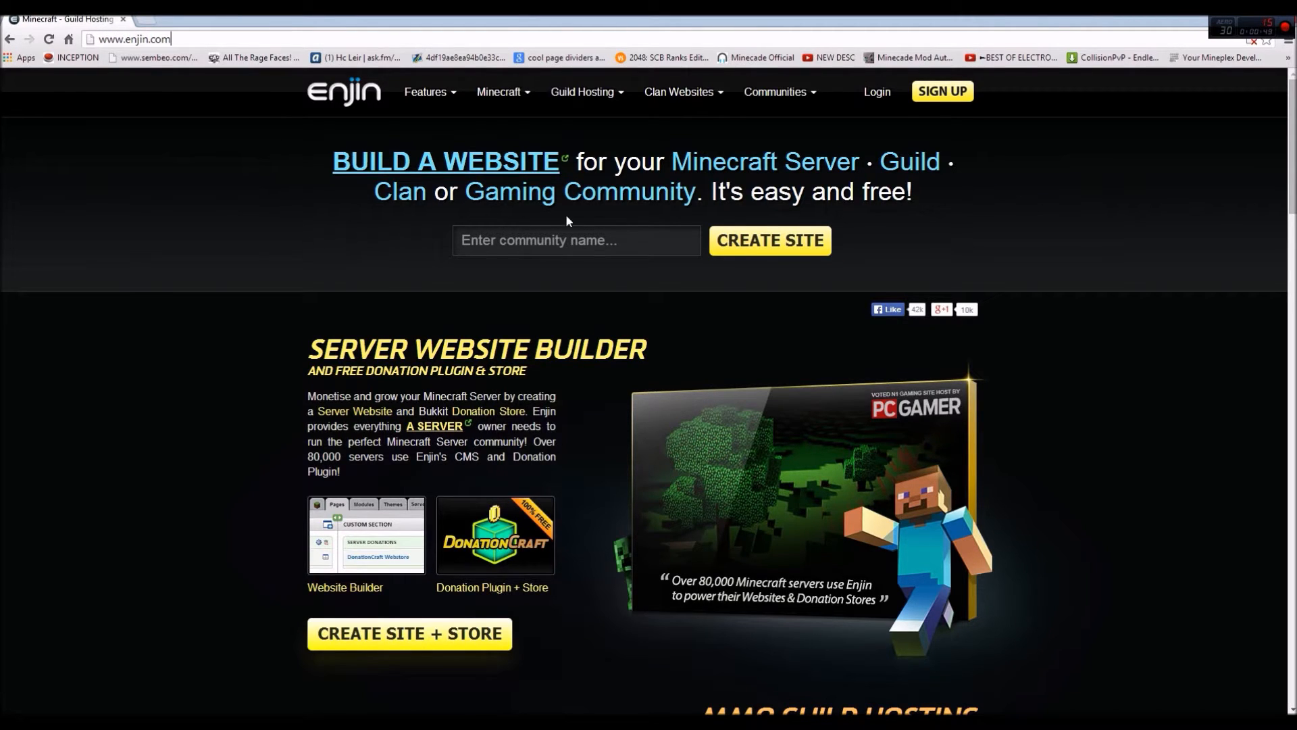
left_click(877, 92)
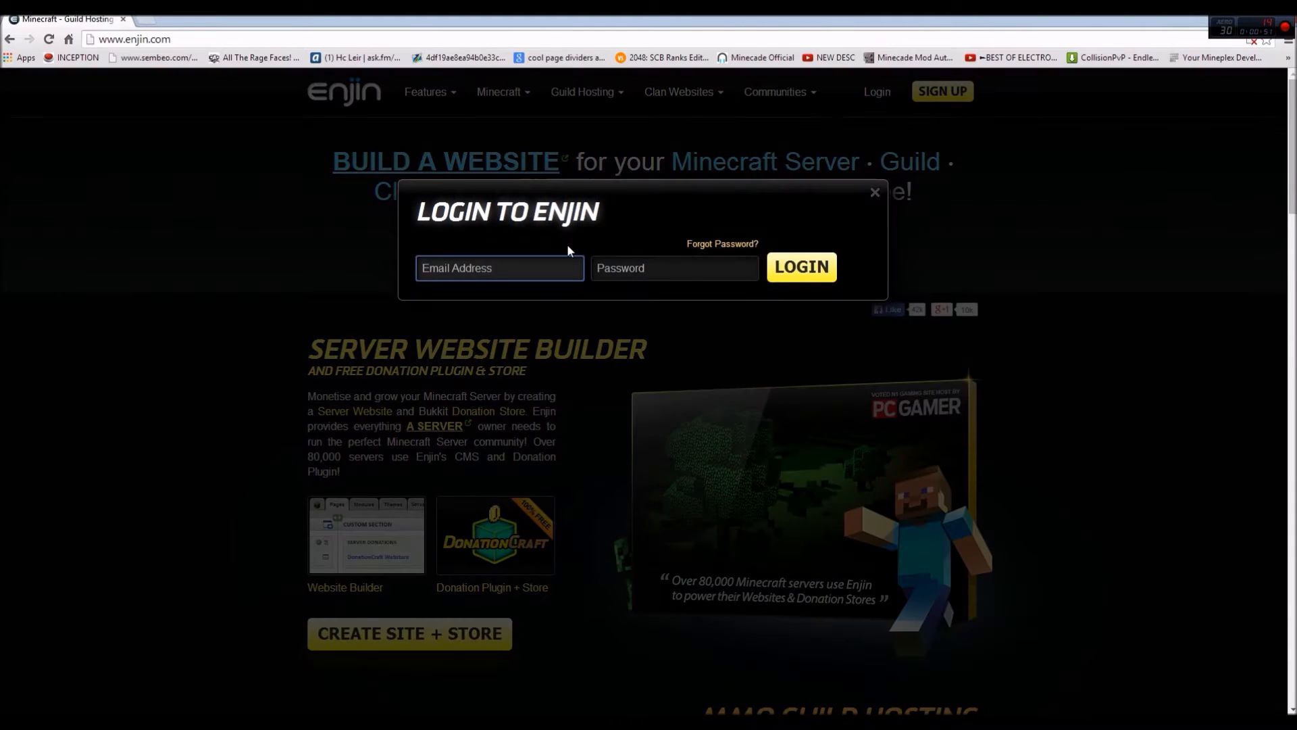
left_click(499, 267)
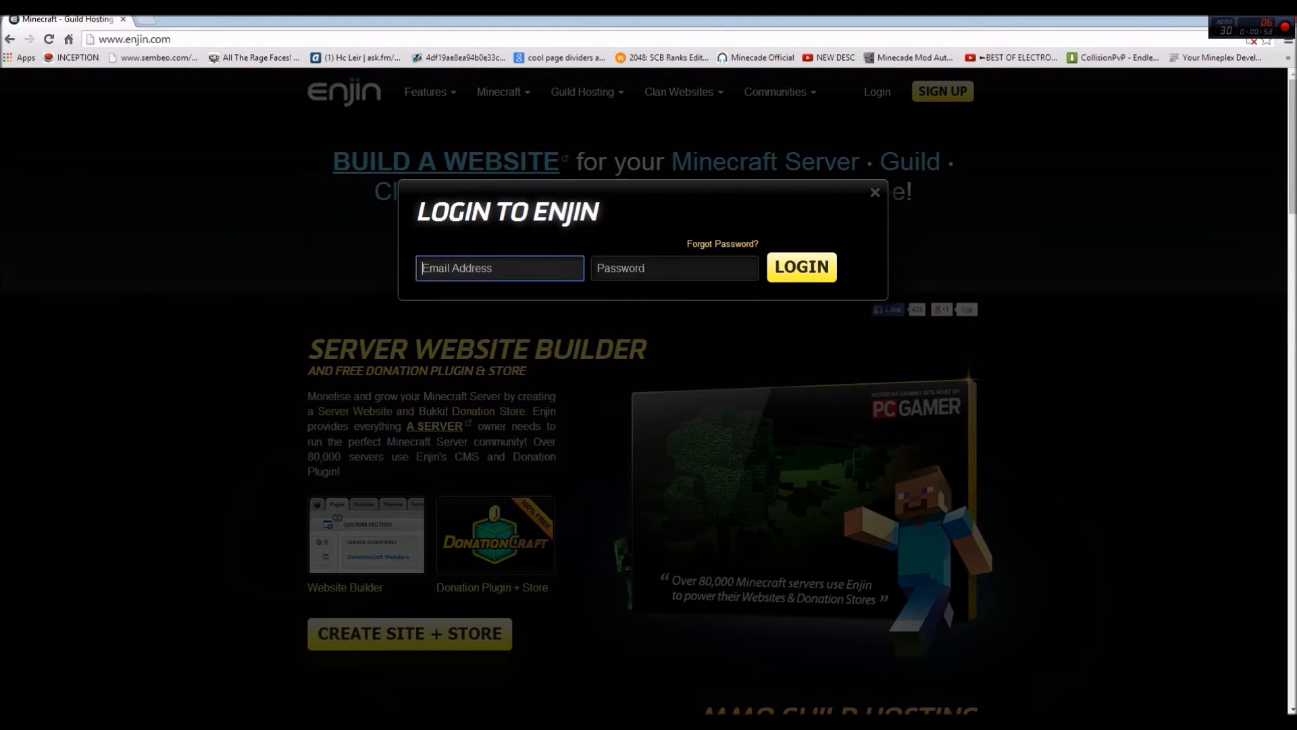
left_click(674, 267)
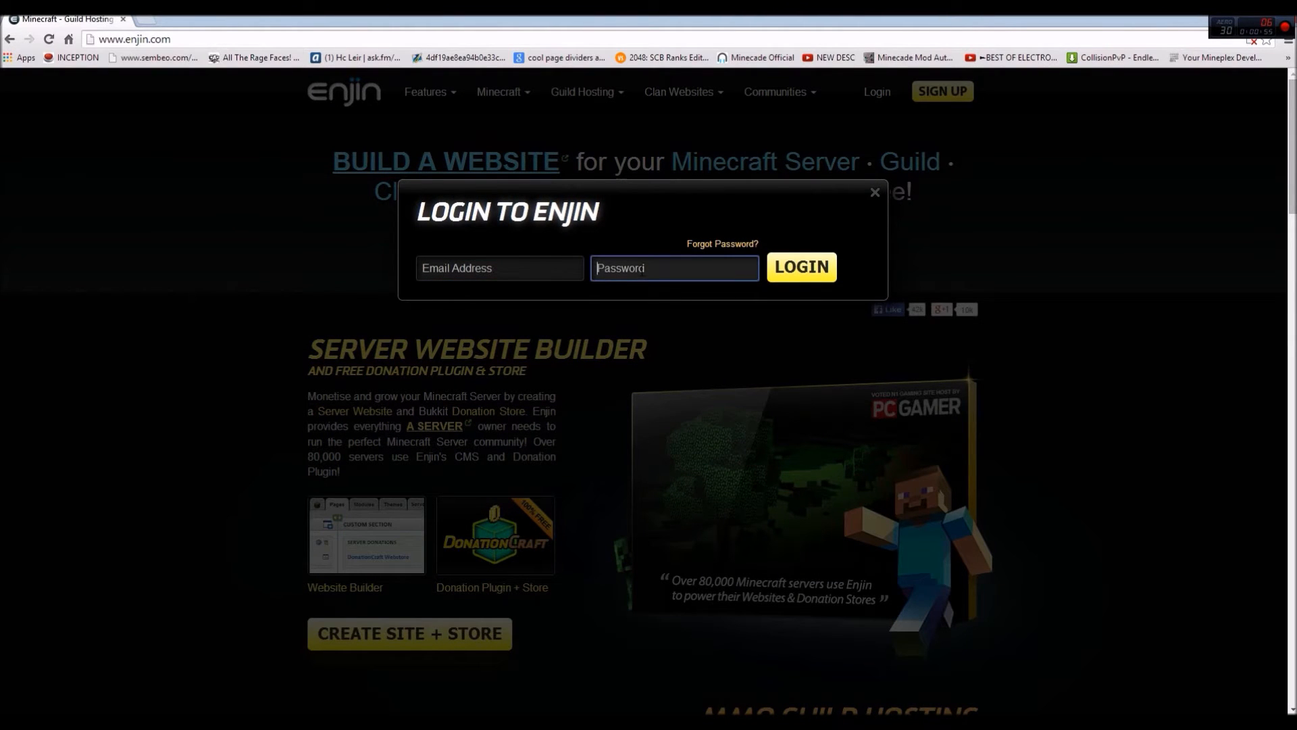
left_click(876, 192)
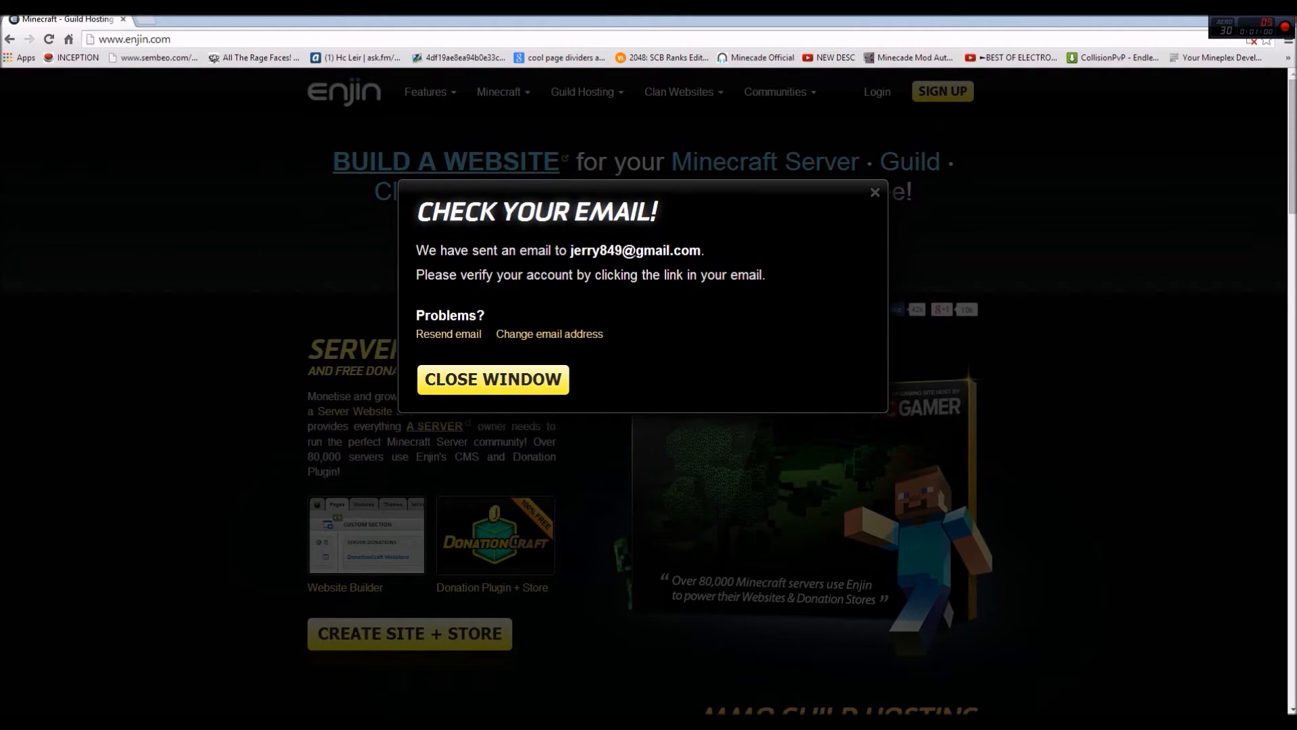
left_click(493, 379)
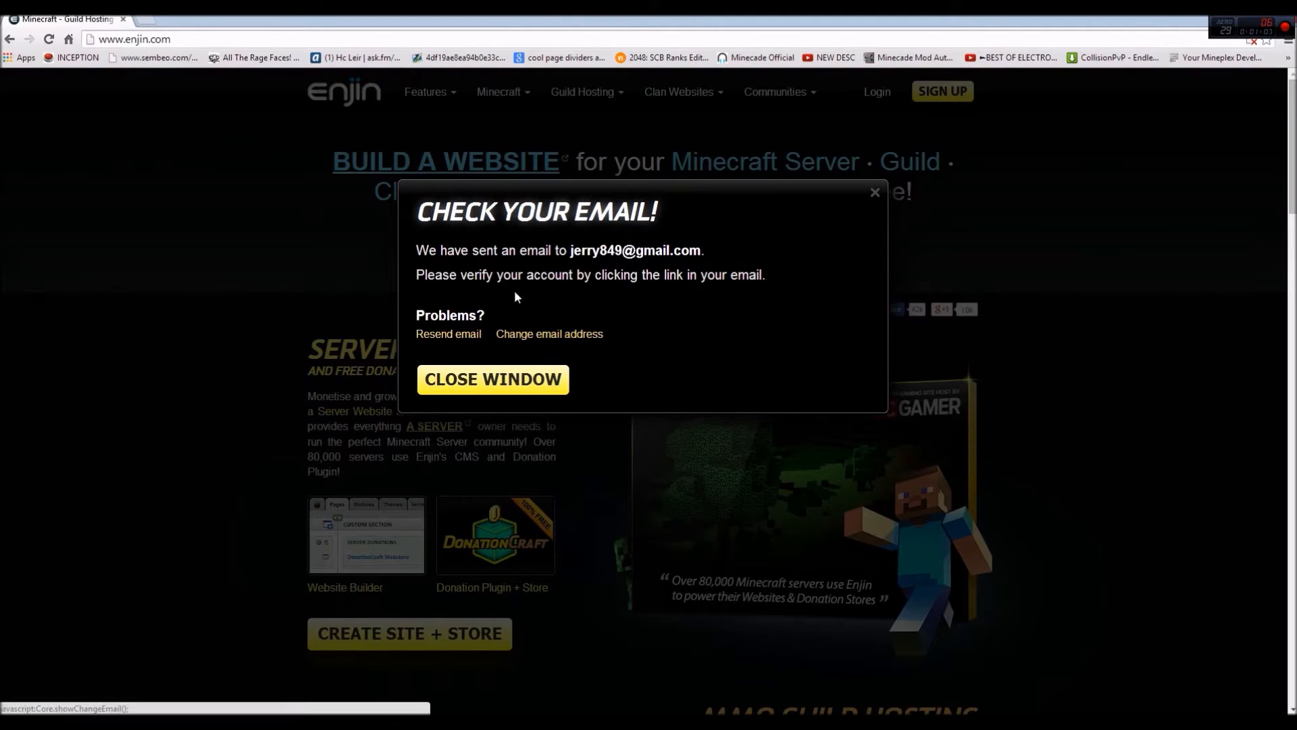
left_click(549, 334)
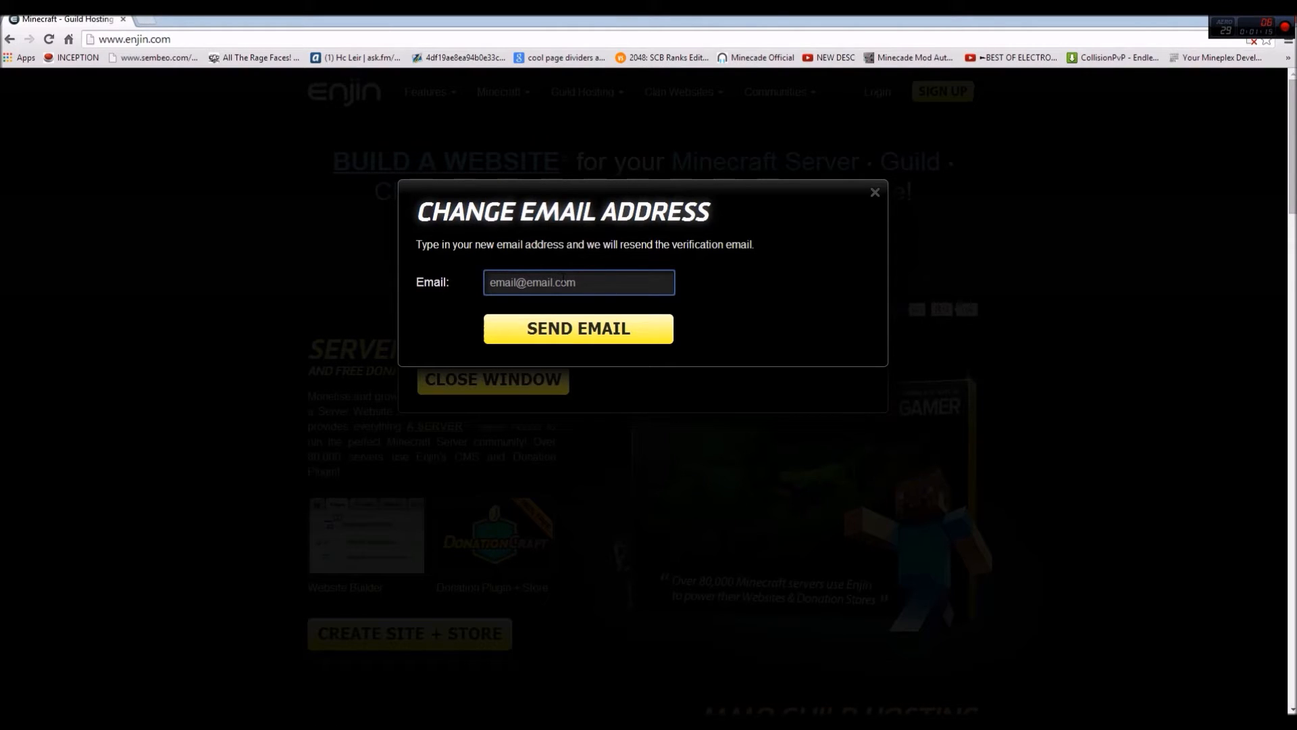
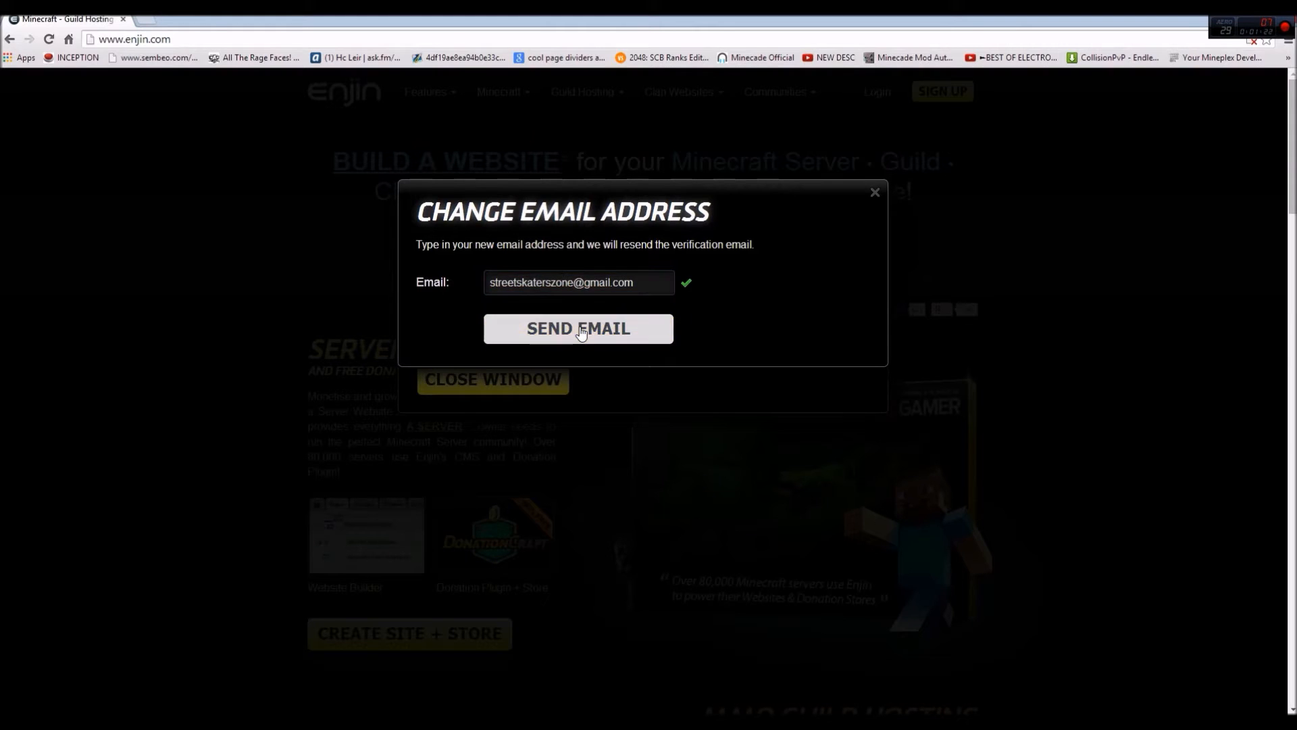
left_click(579, 329)
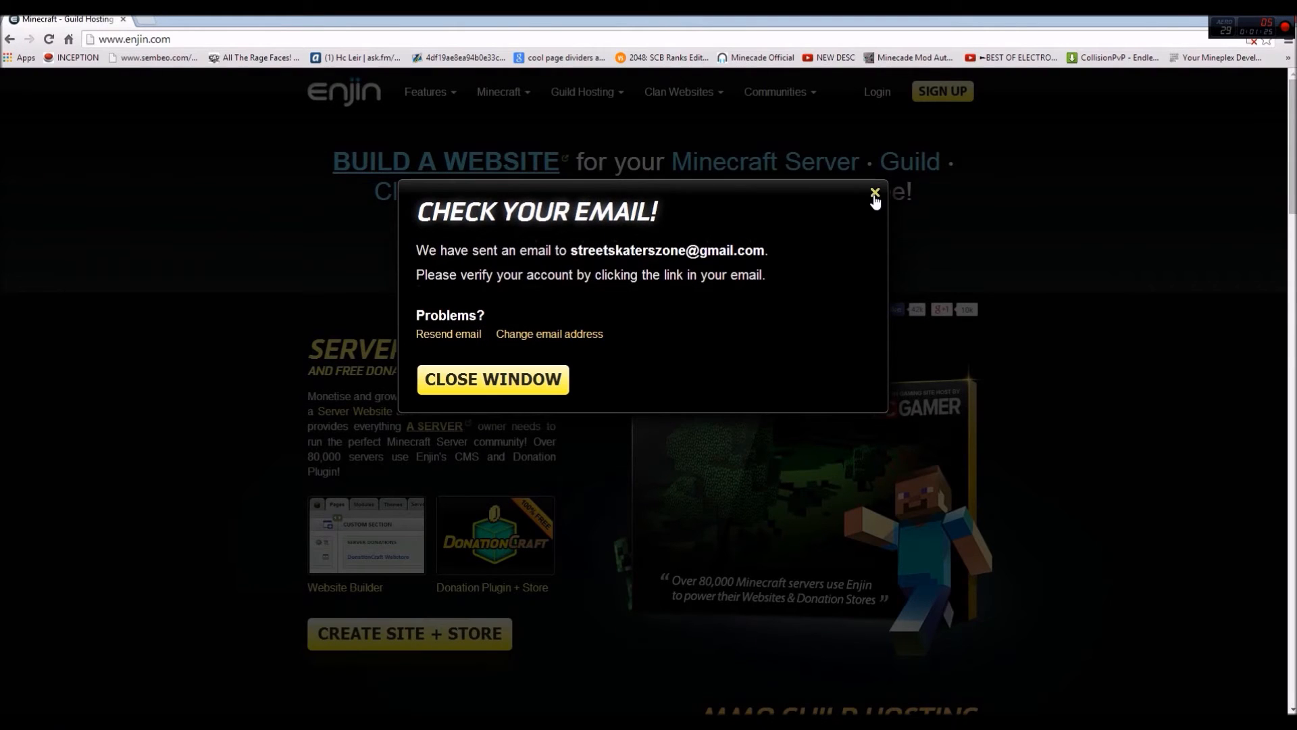
left_click(874, 193)
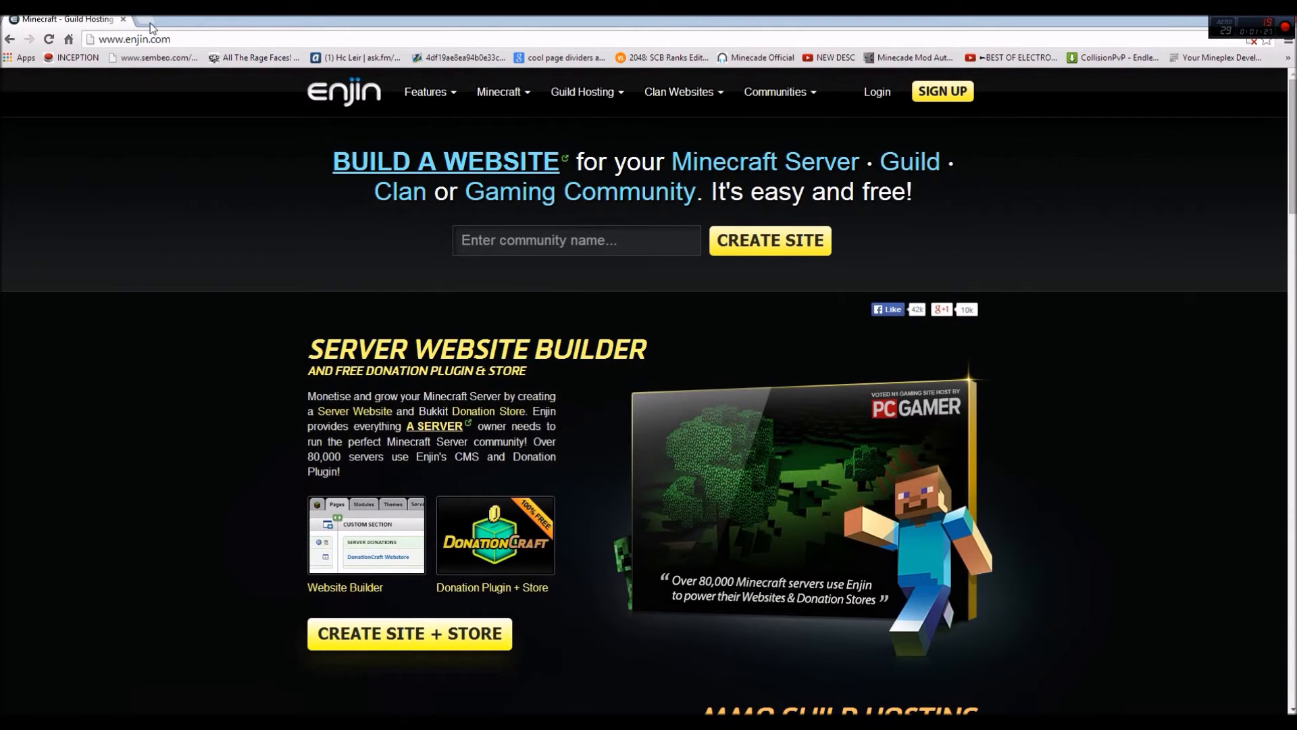
Step: Load Gmail in a new tab, re-show Enjin's verification notice, then switch to Gmail
left_click(148, 19)
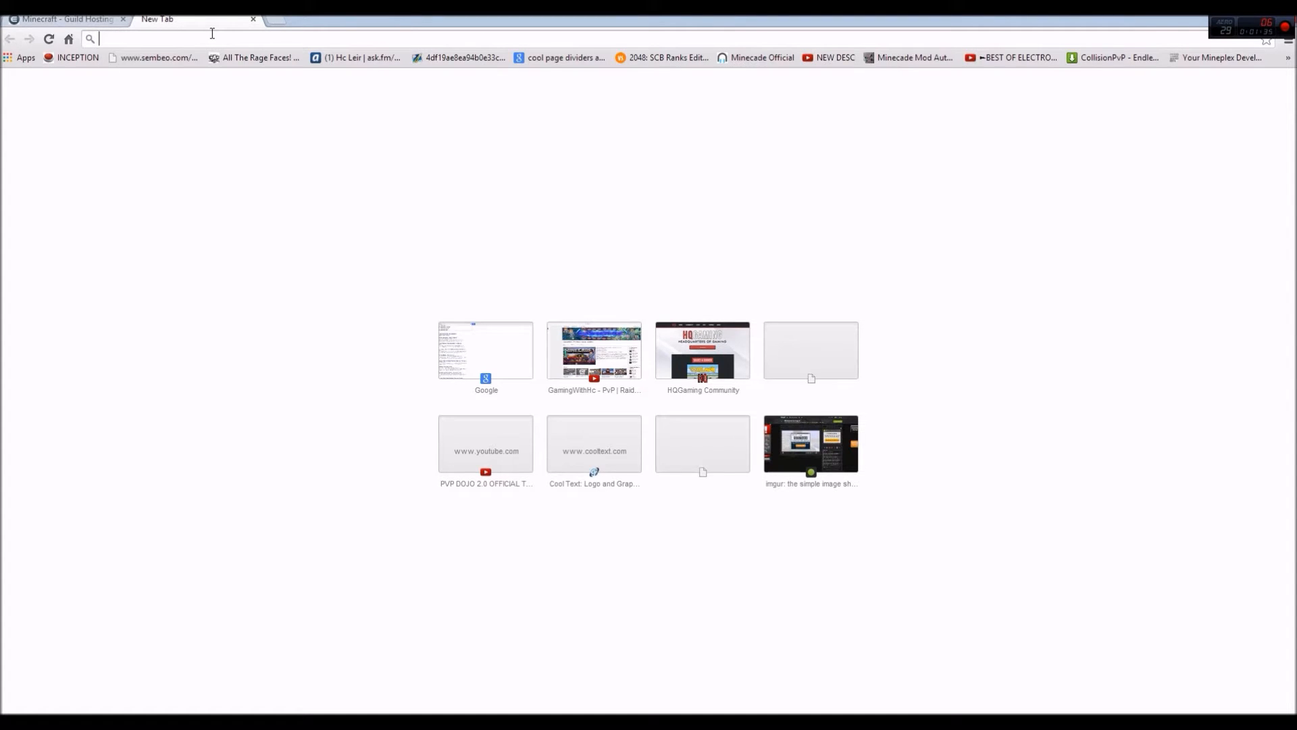
type("www.gmia")
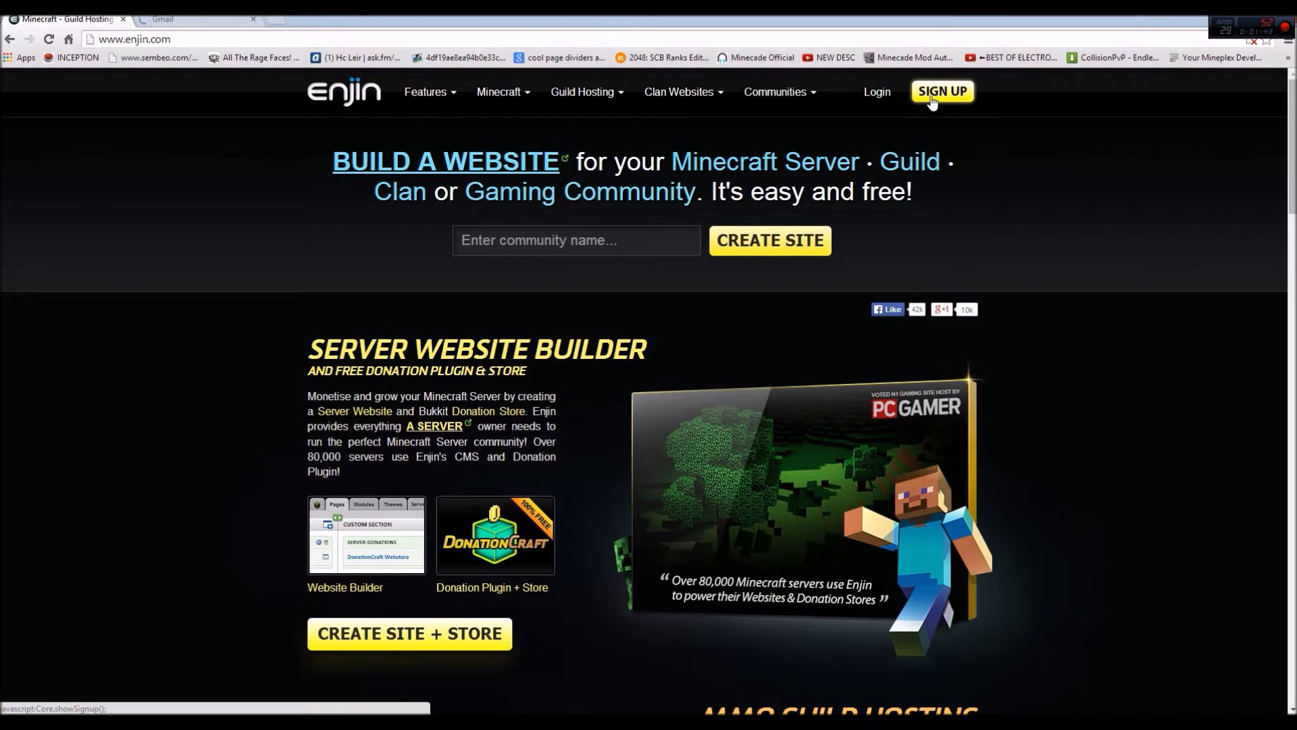
left_click(943, 91)
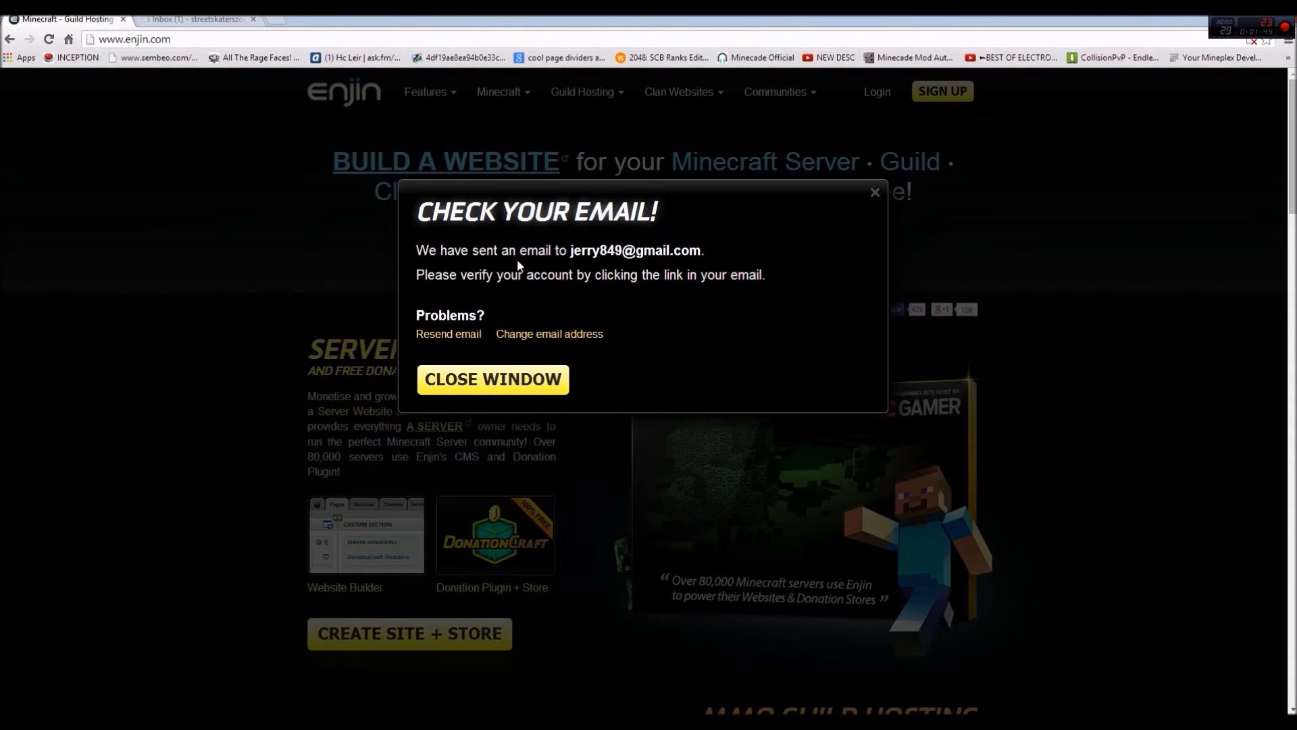
left_click(196, 19)
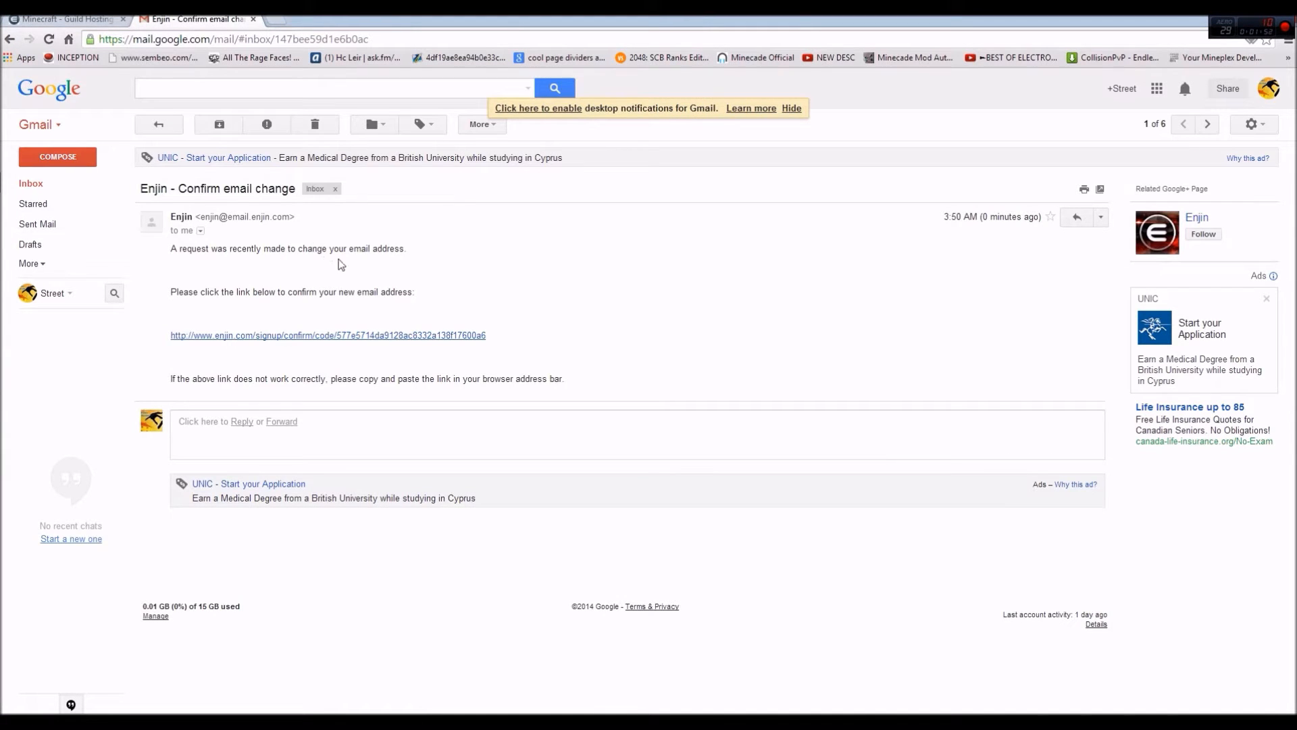
Step: Follow the confirmation link in the 'Enjin - Confirm email change' message
left_click(328, 335)
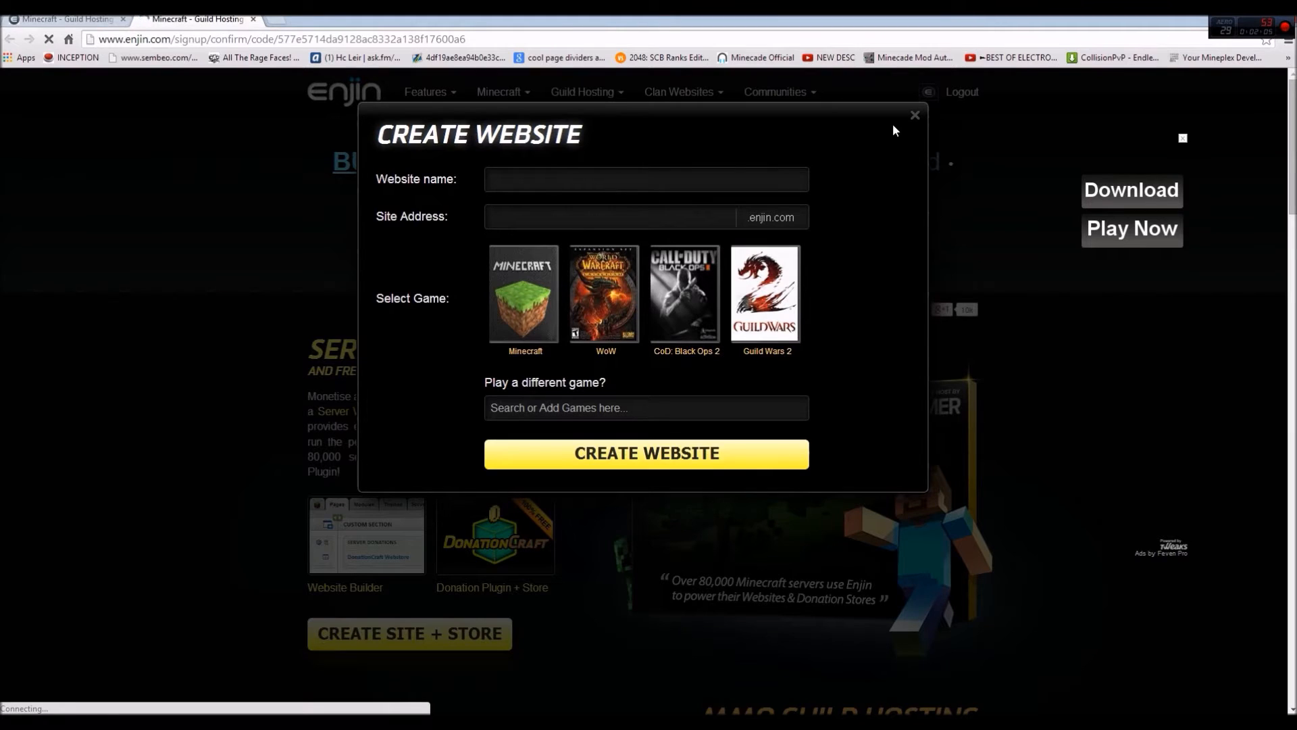
left_click(915, 114)
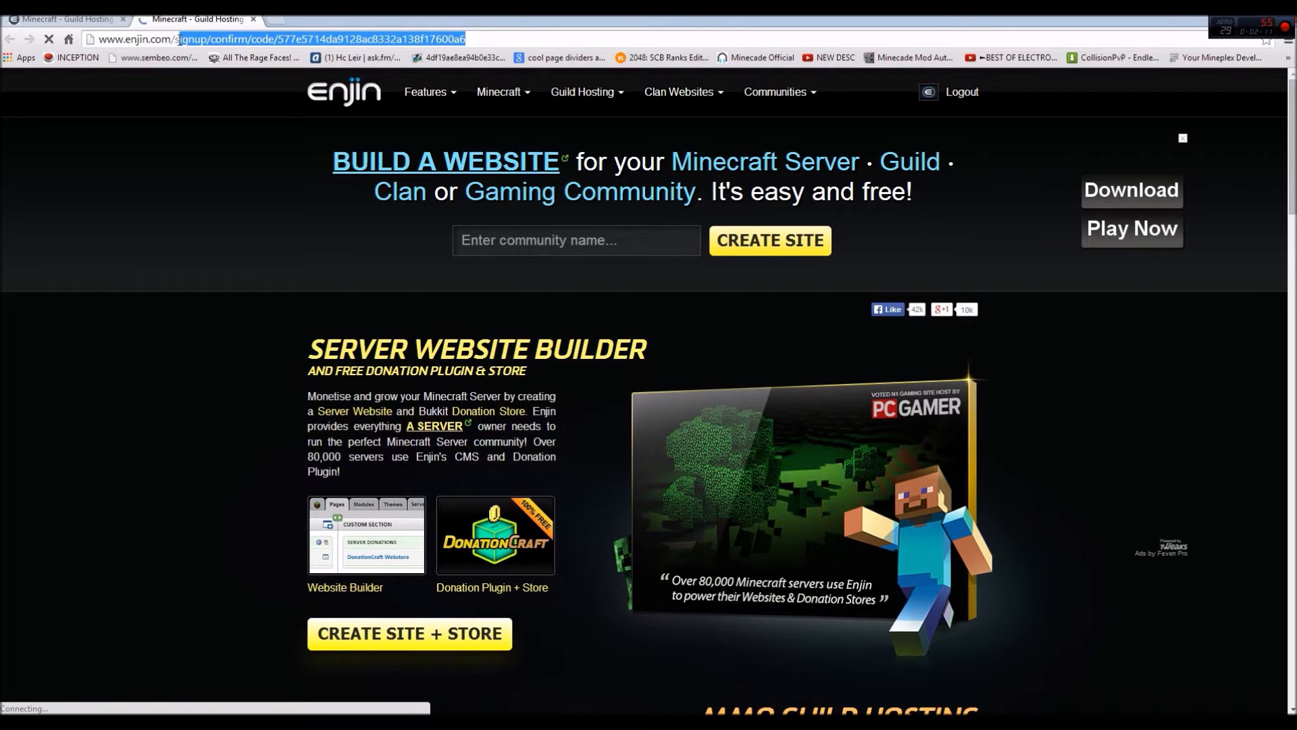
type("www.enjin.com/forums")
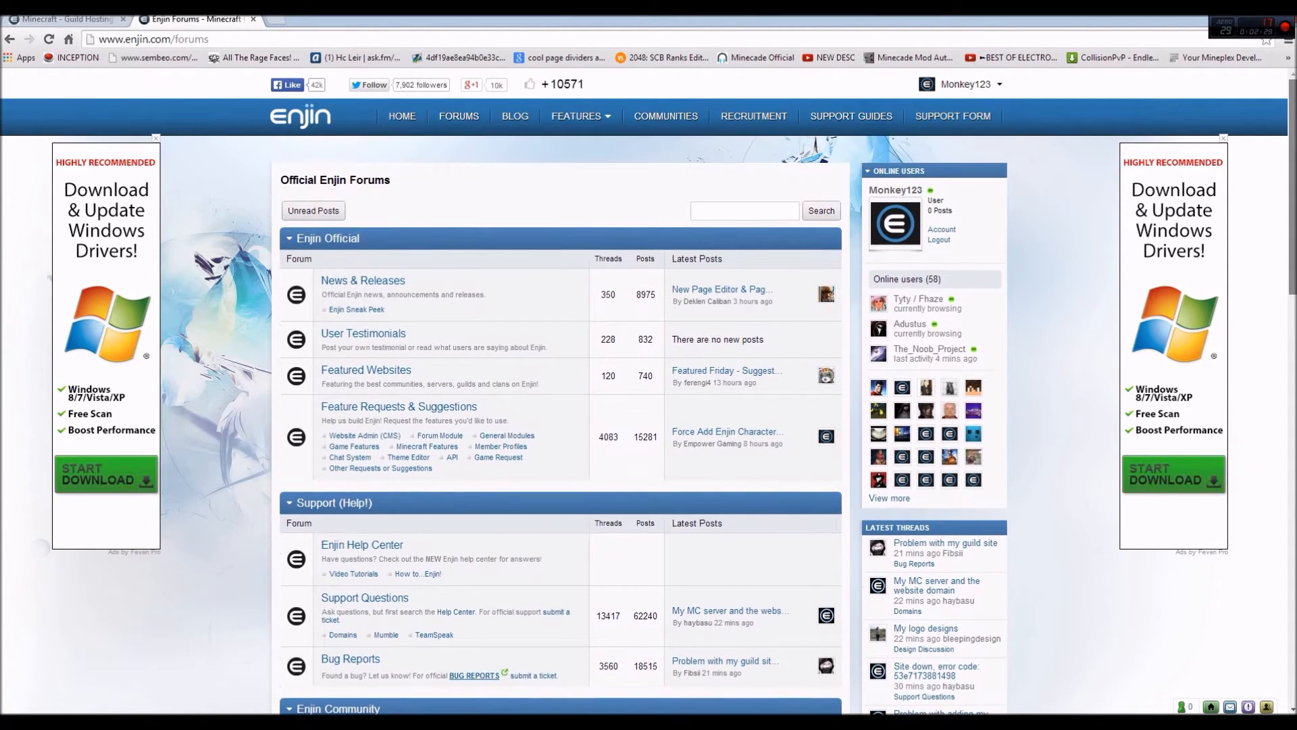
Step: Browse the forums index down to Enjin Community and enter Design Discussion
left_click(969, 83)
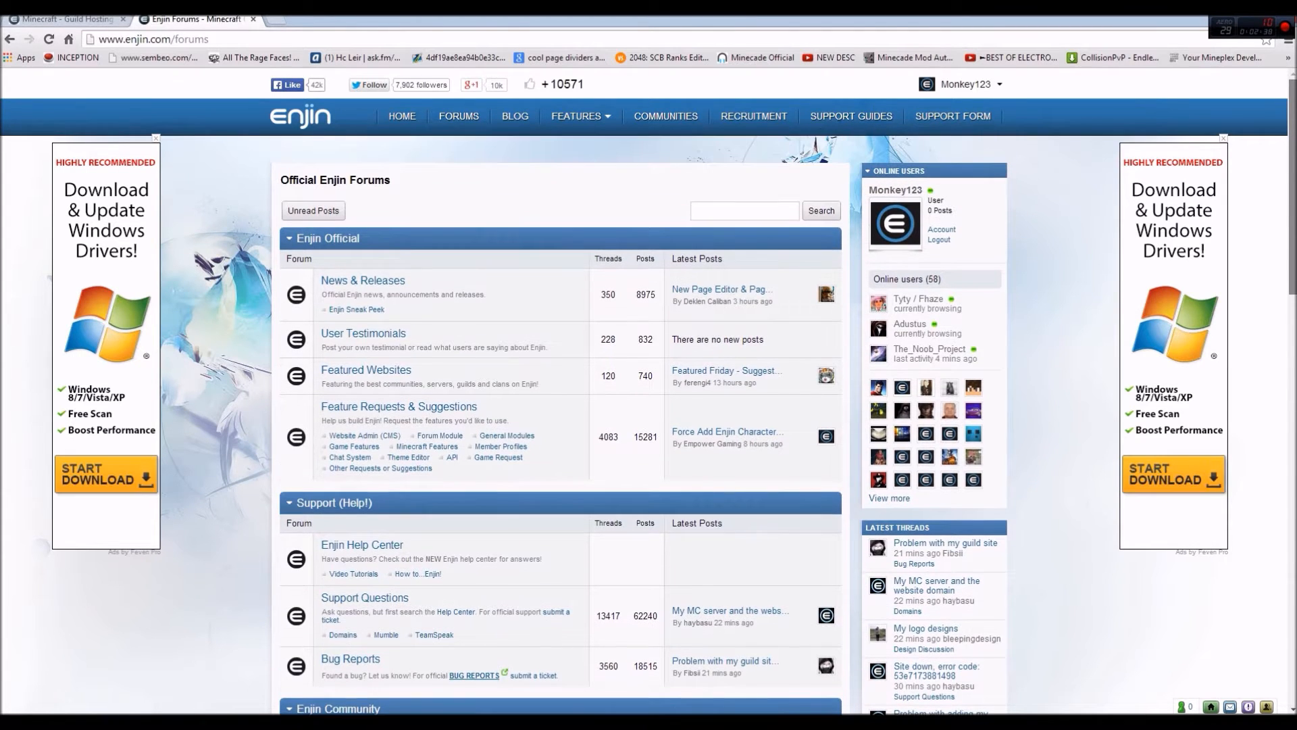
scroll("down", 3)
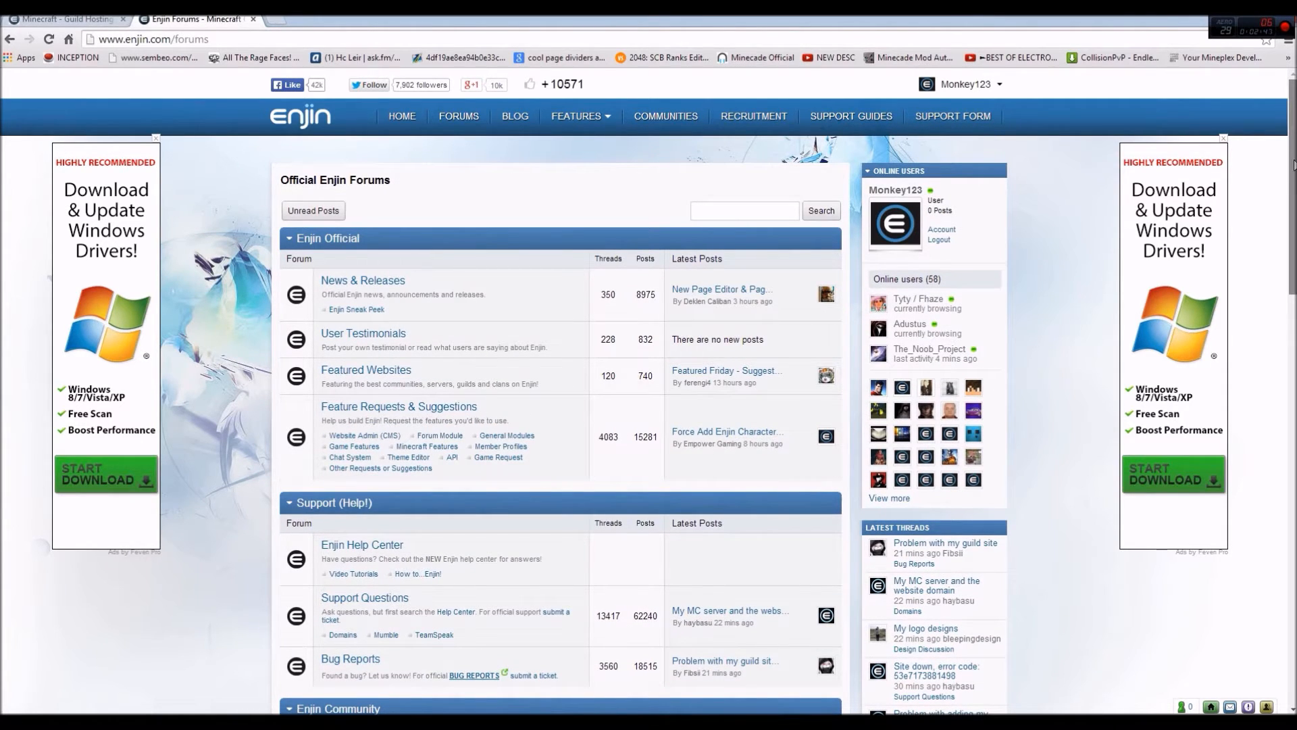
left_click(581, 117)
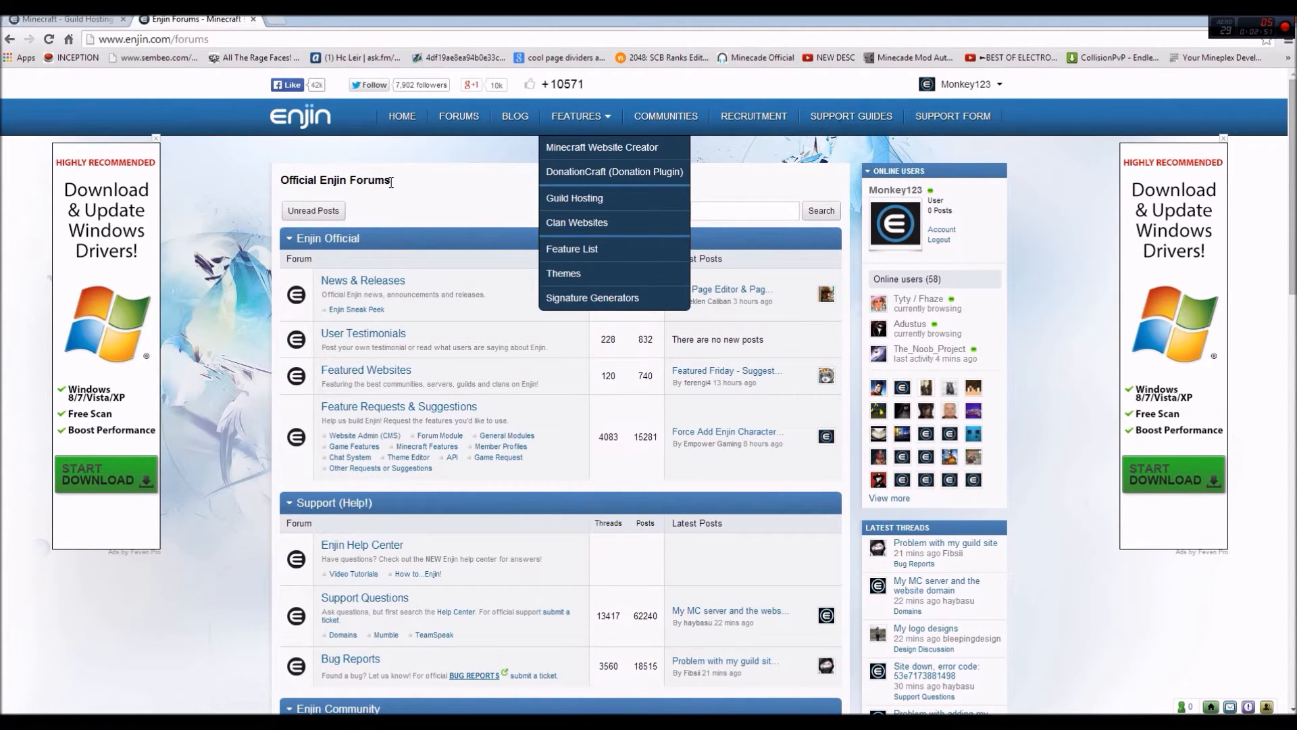
mouse_move(392, 506)
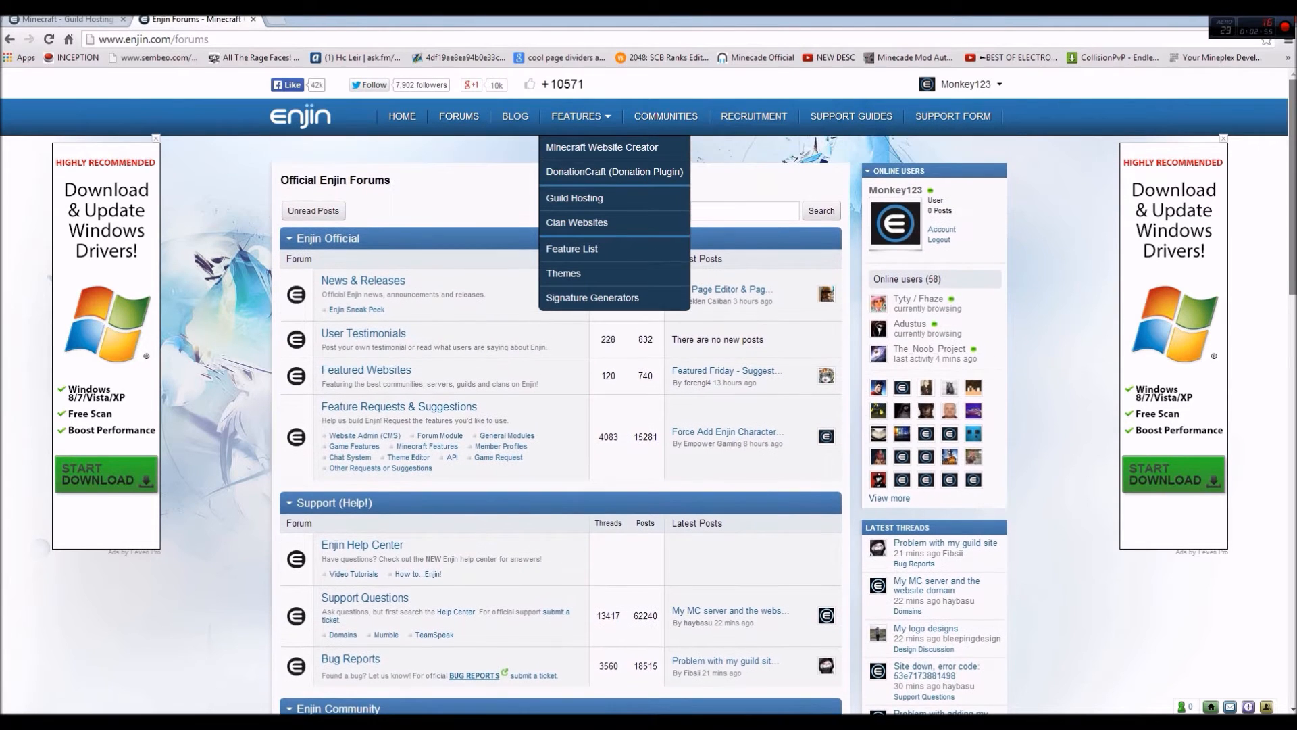
scroll("down", 3)
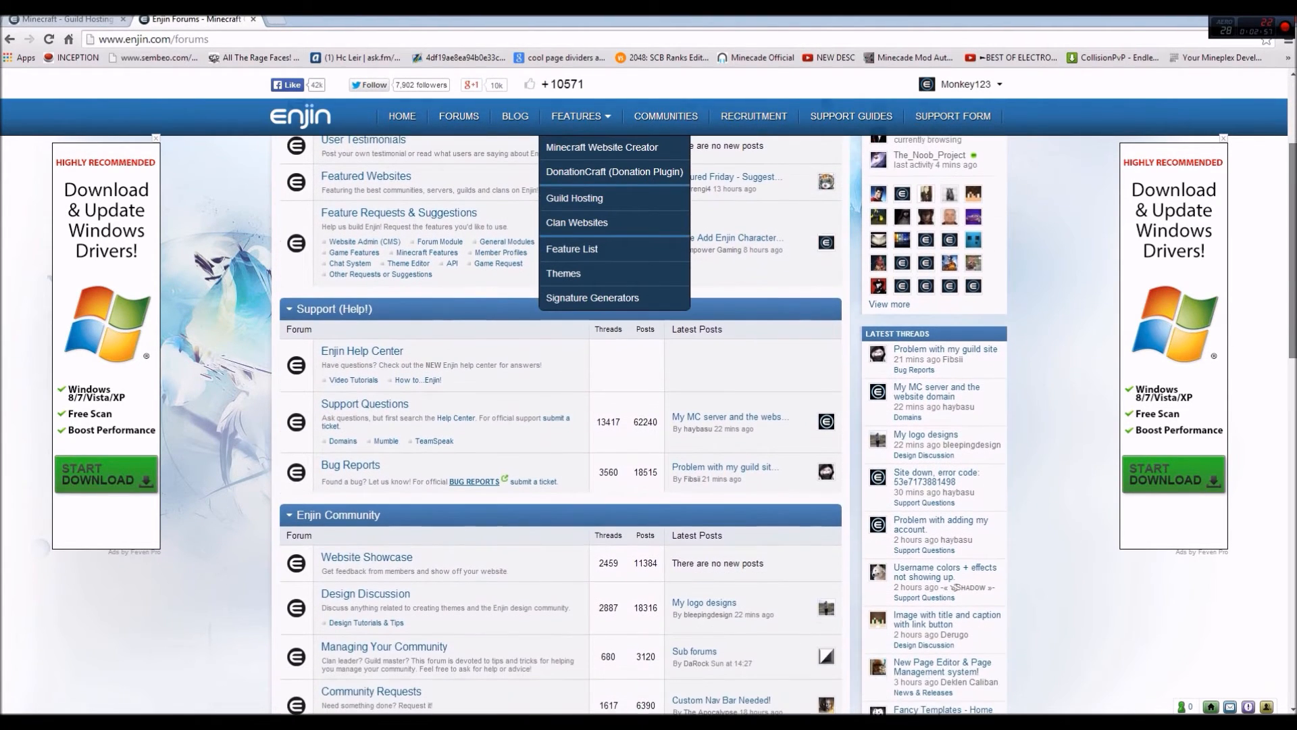
scroll("down", 3)
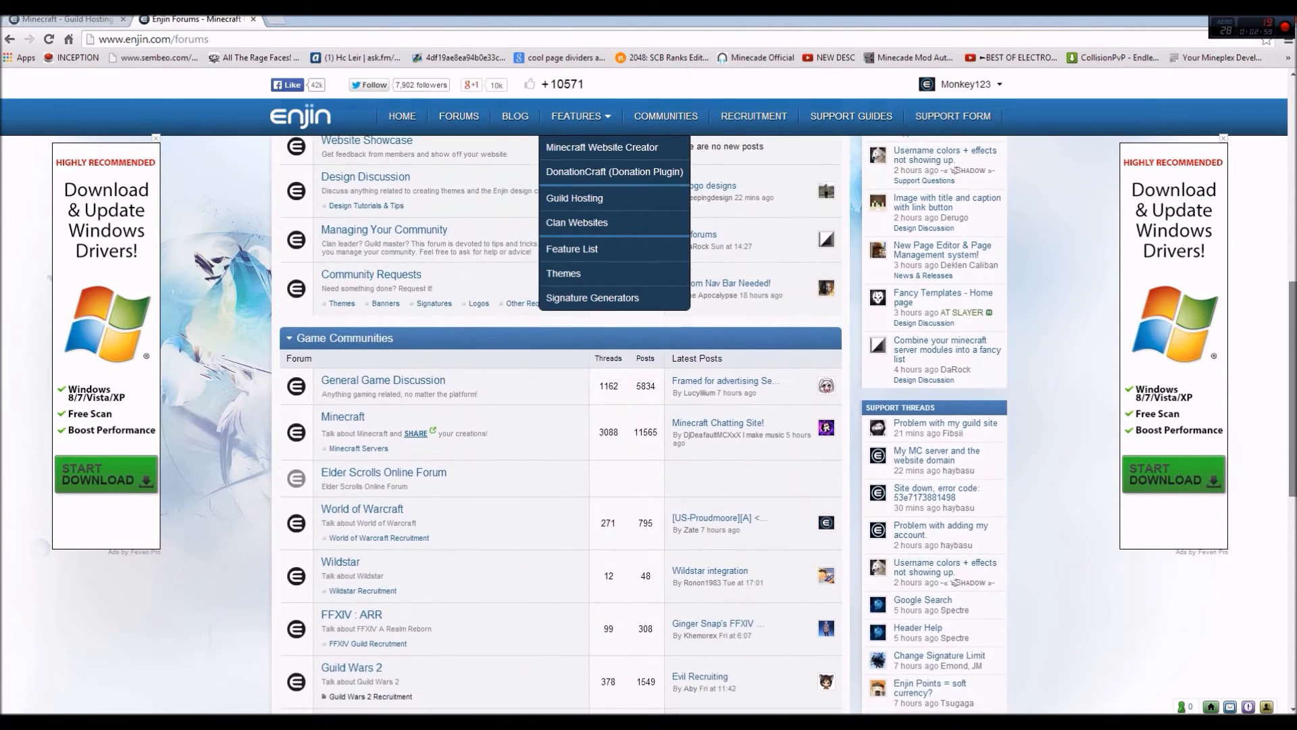
scroll("down", 3)
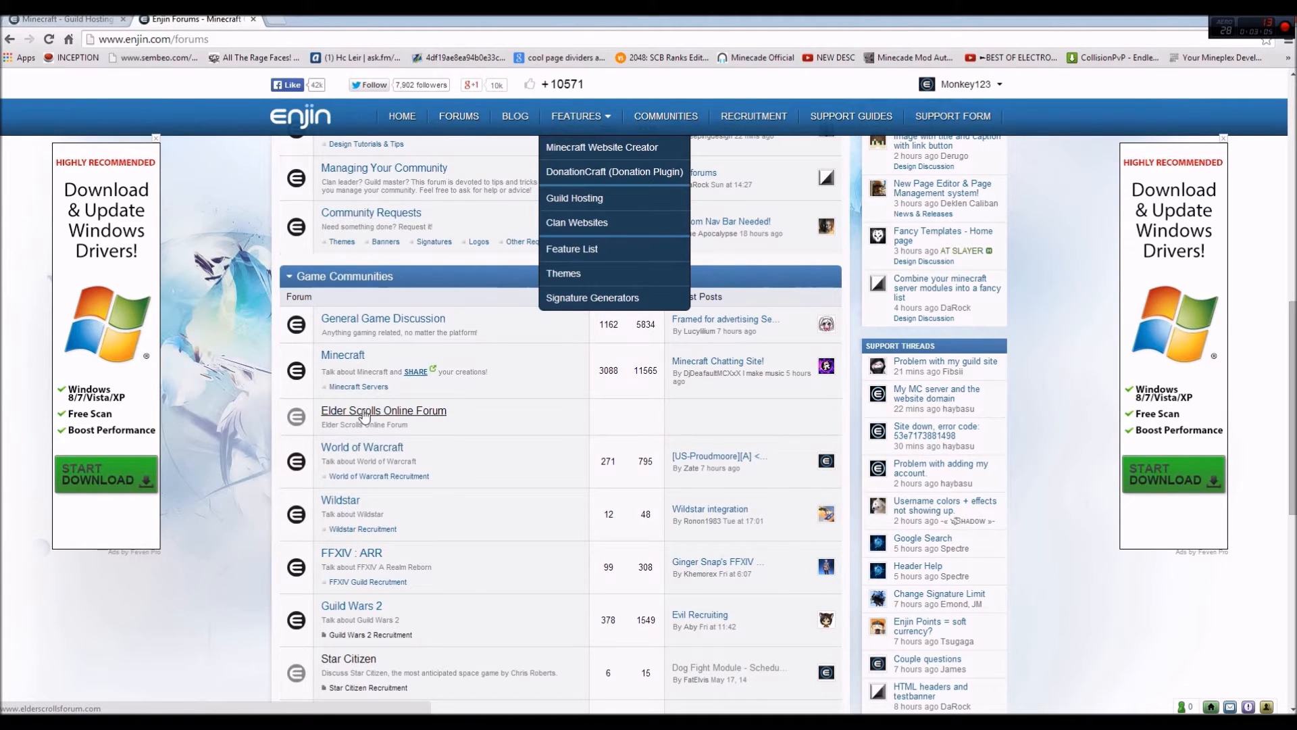
left_click(384, 410)
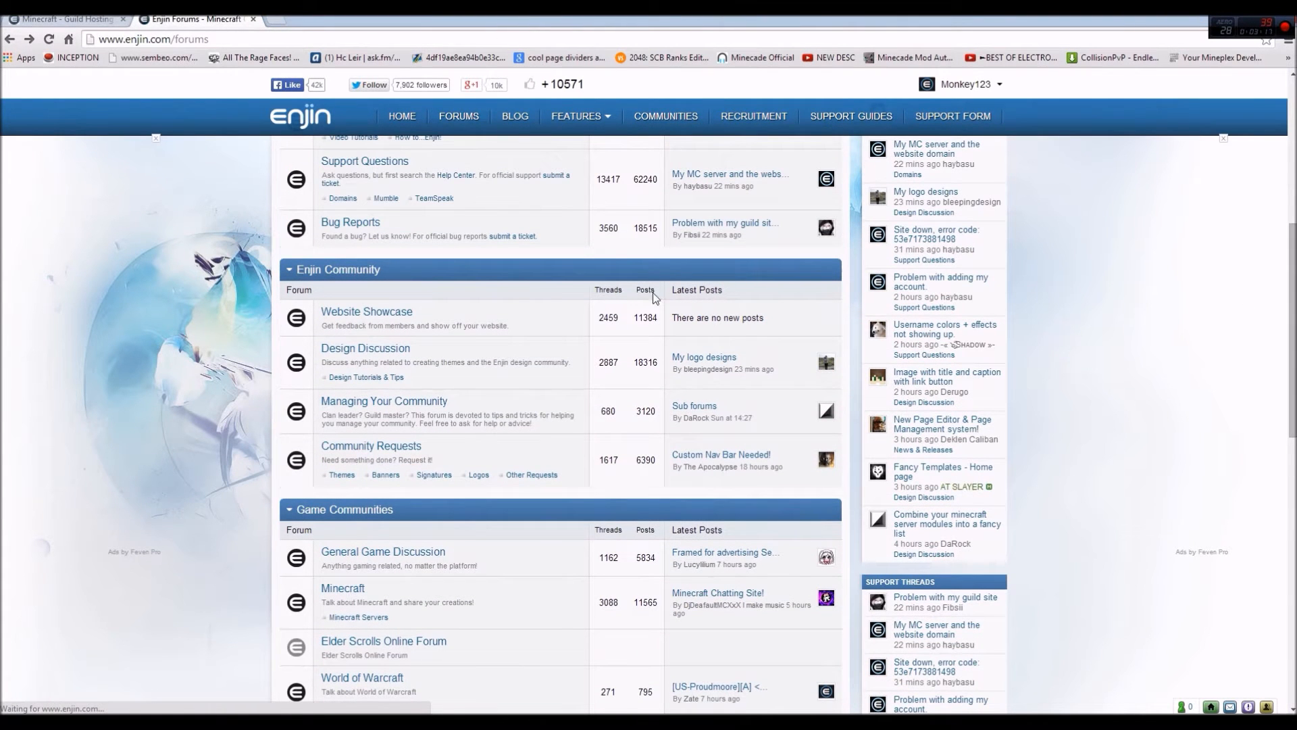
left_click(365, 351)
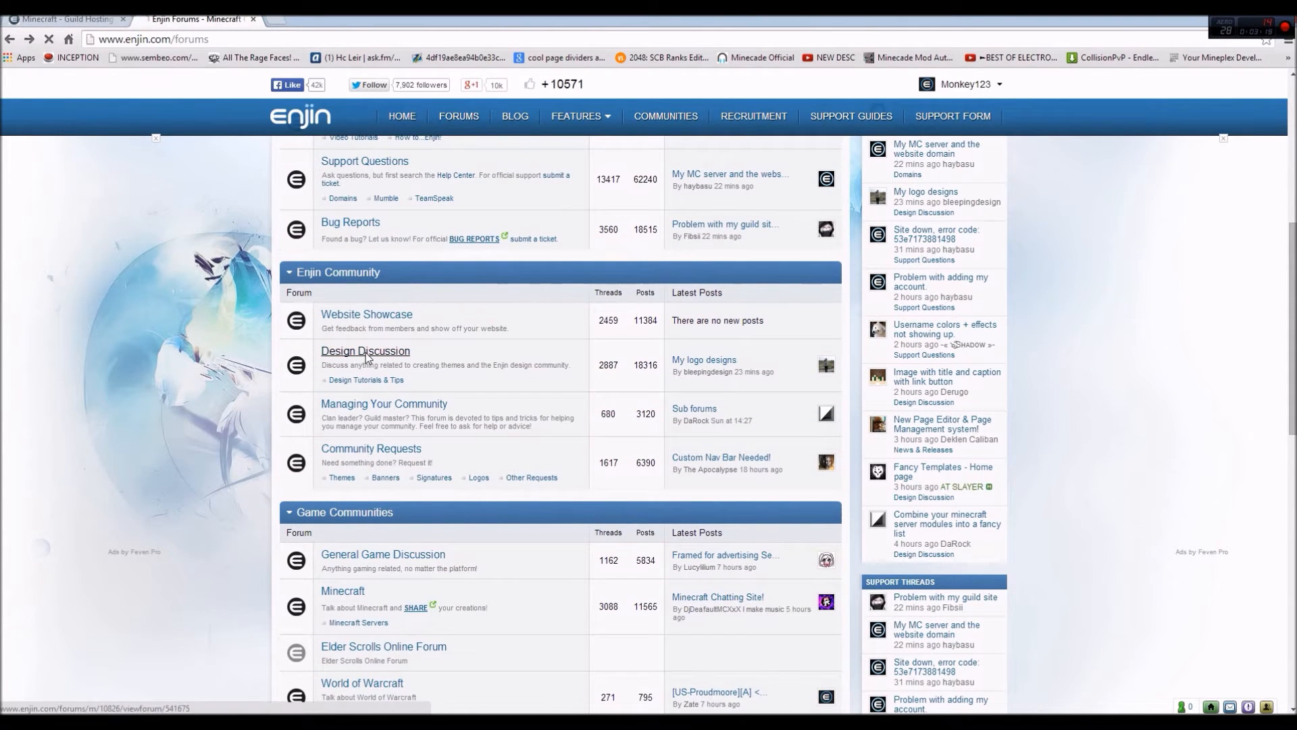
left_click(365, 351)
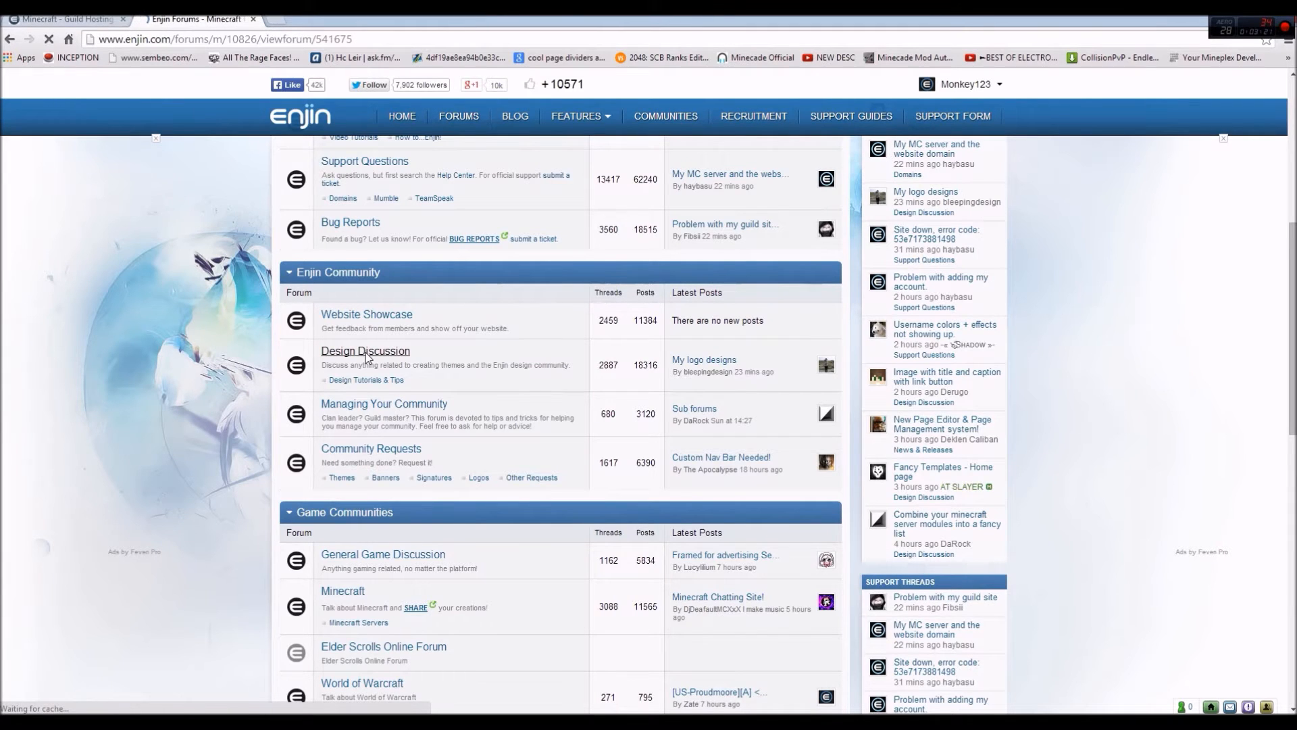
left_click(365, 351)
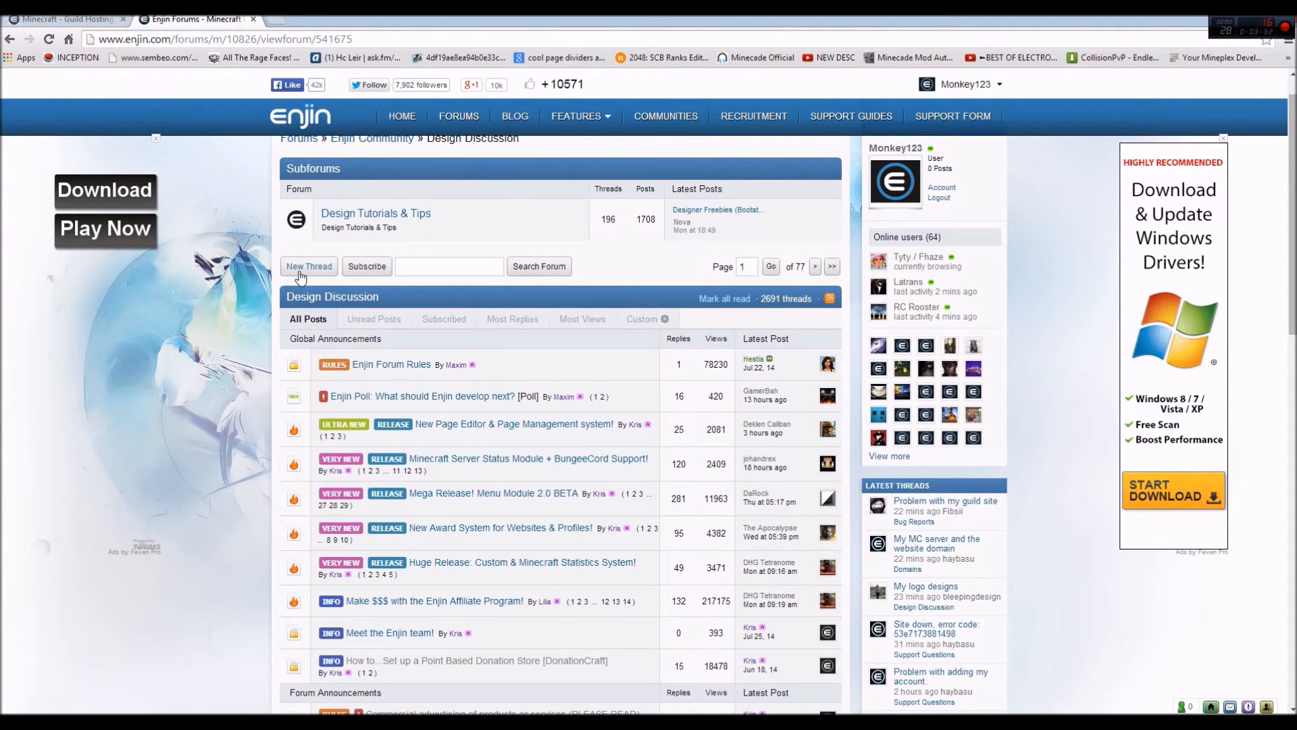
Step: Start a New Thread in the Design Discussion forum
left_click(309, 267)
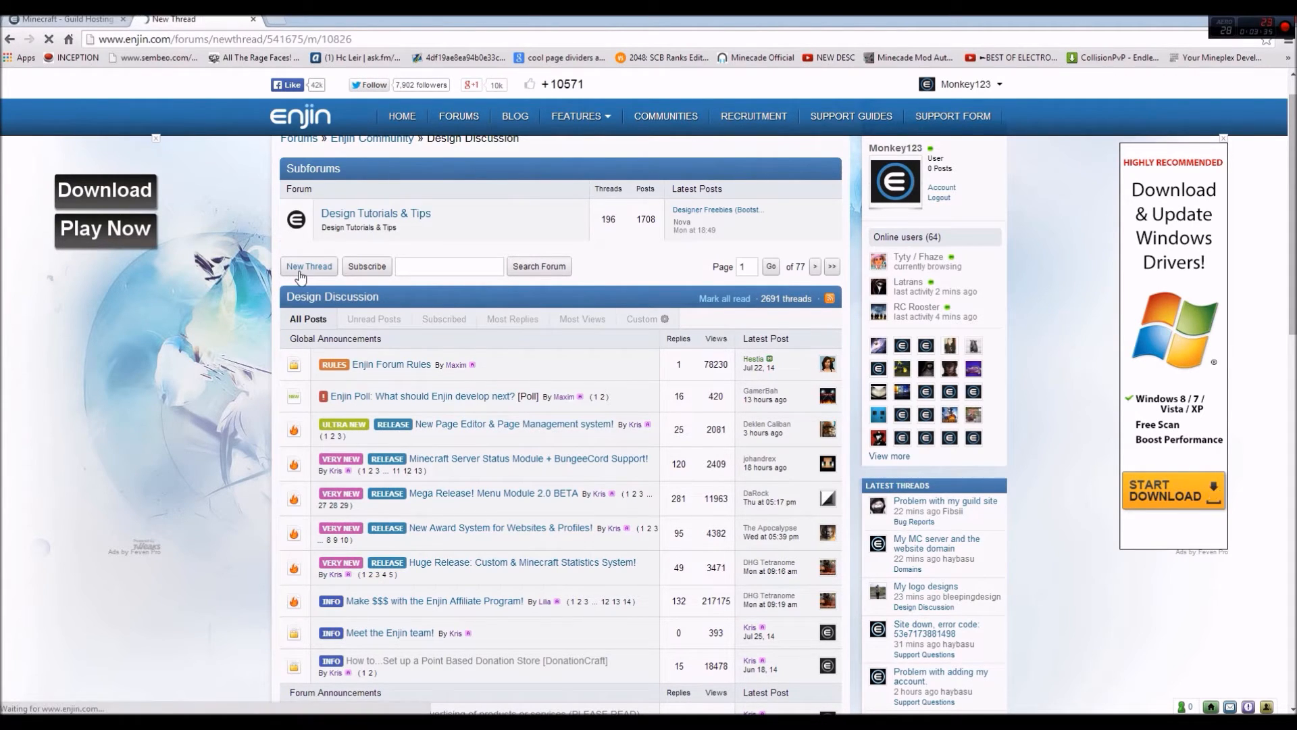
Step: Fill in subject 'Test Thread V1.0' and body 'Hello.' on the new-thread form
left_click(308, 266)
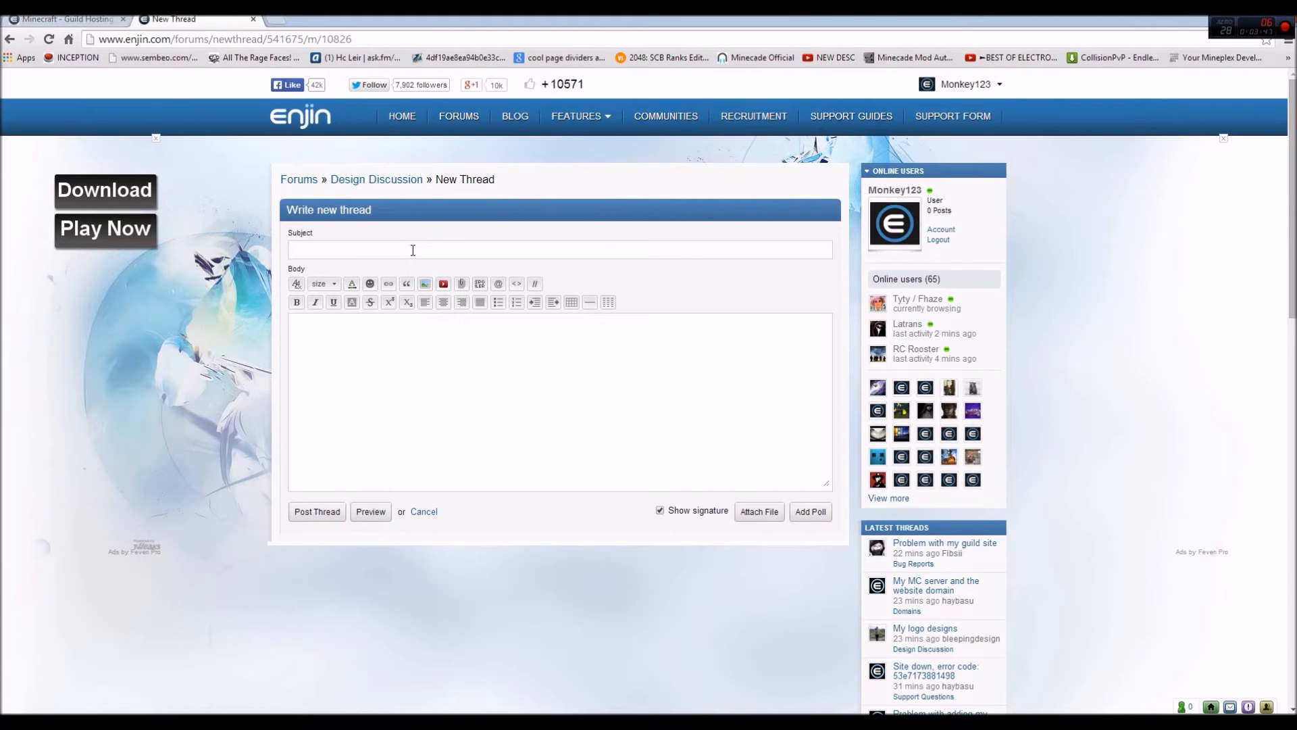
type("Test Thread V")
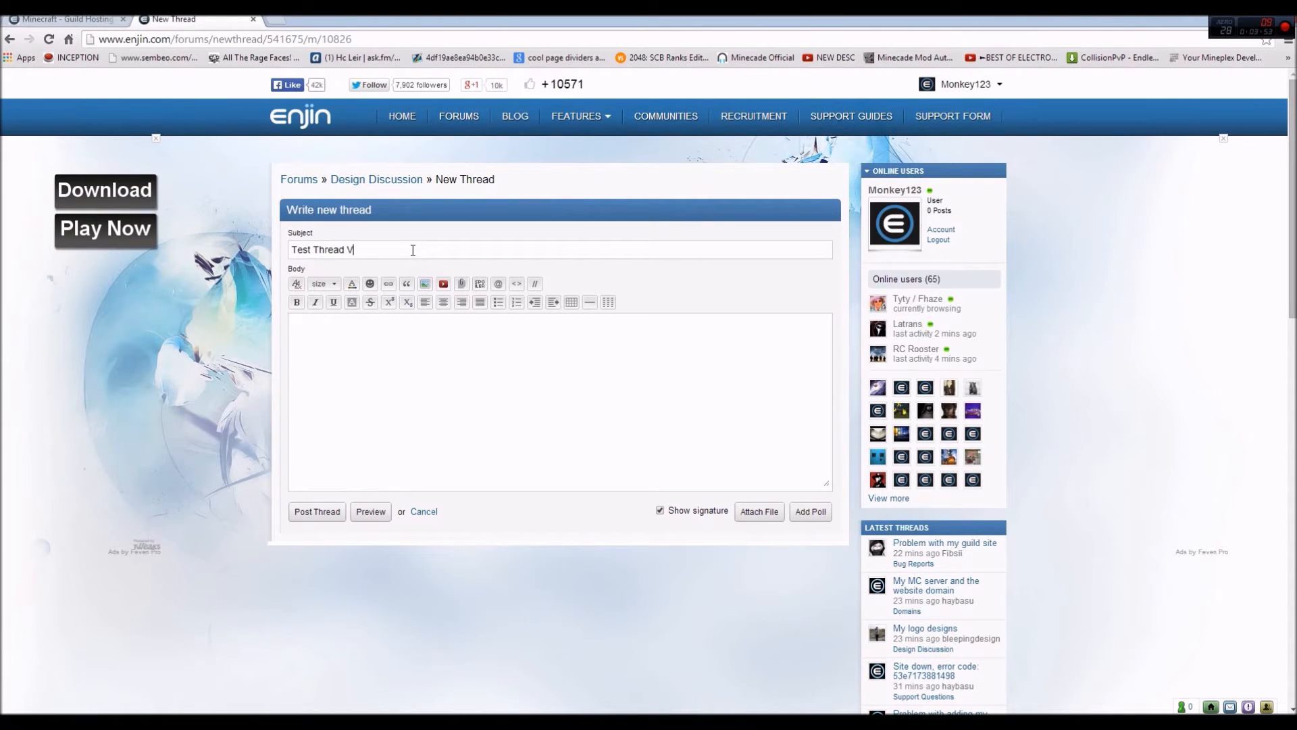
type("1.0")
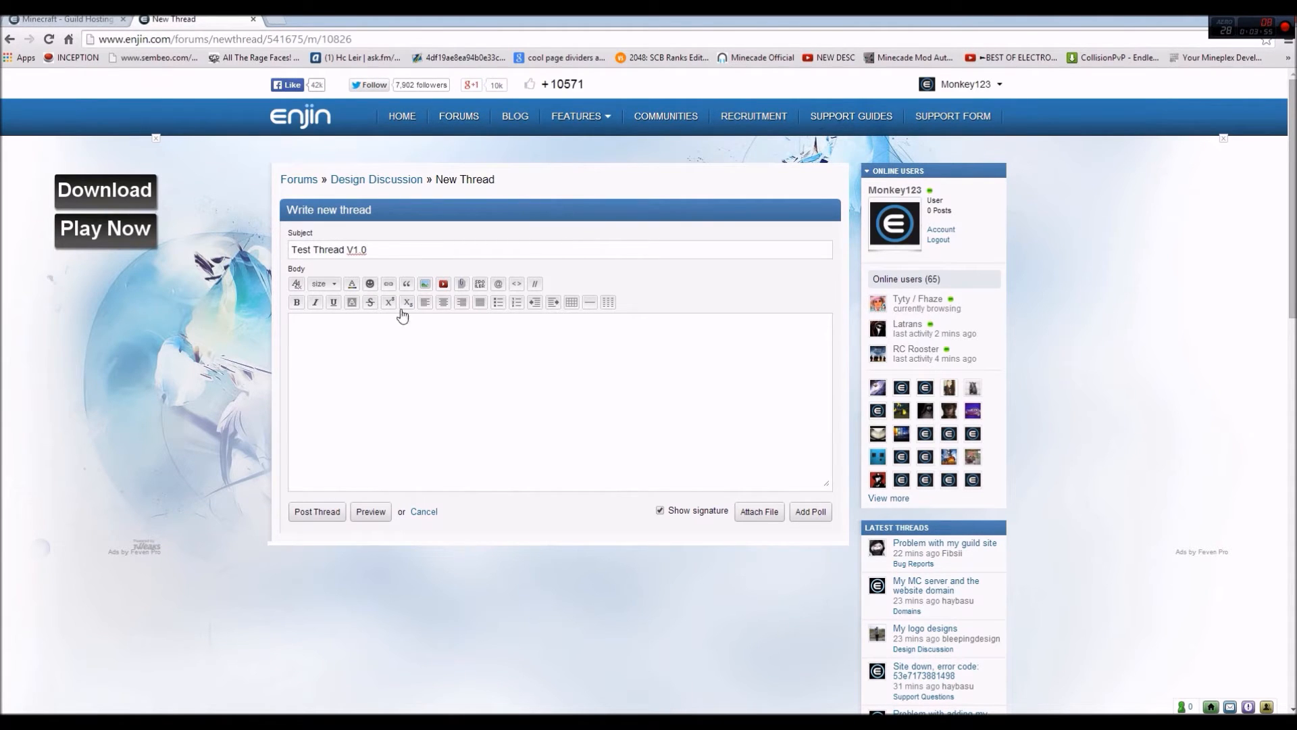
left_click(398, 322)
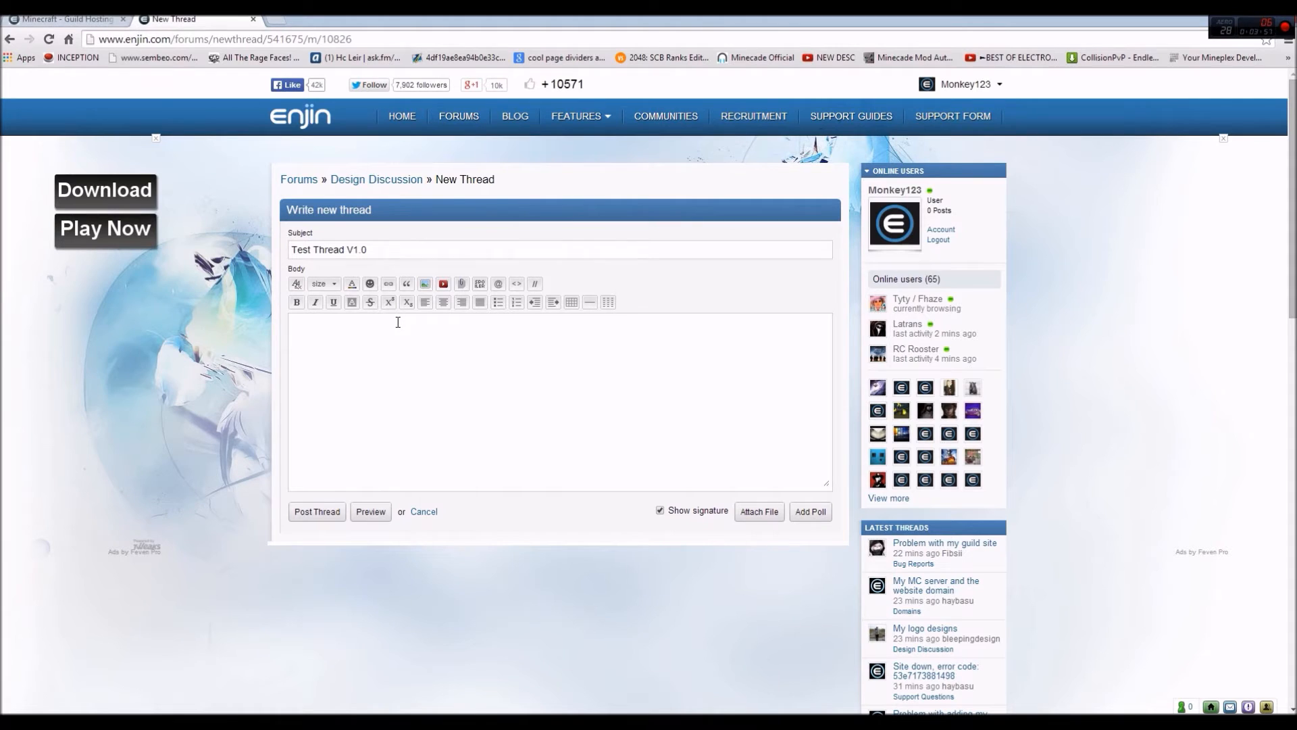
type("Hello")
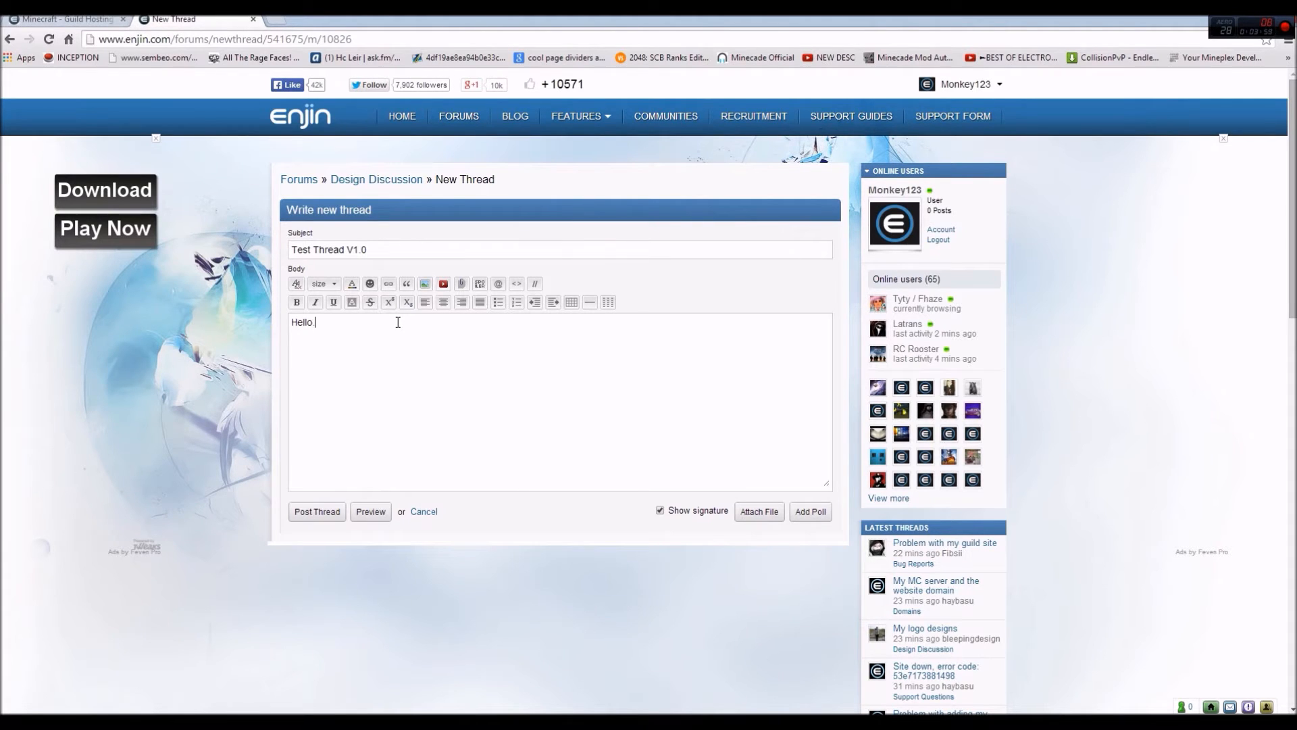
type(".")
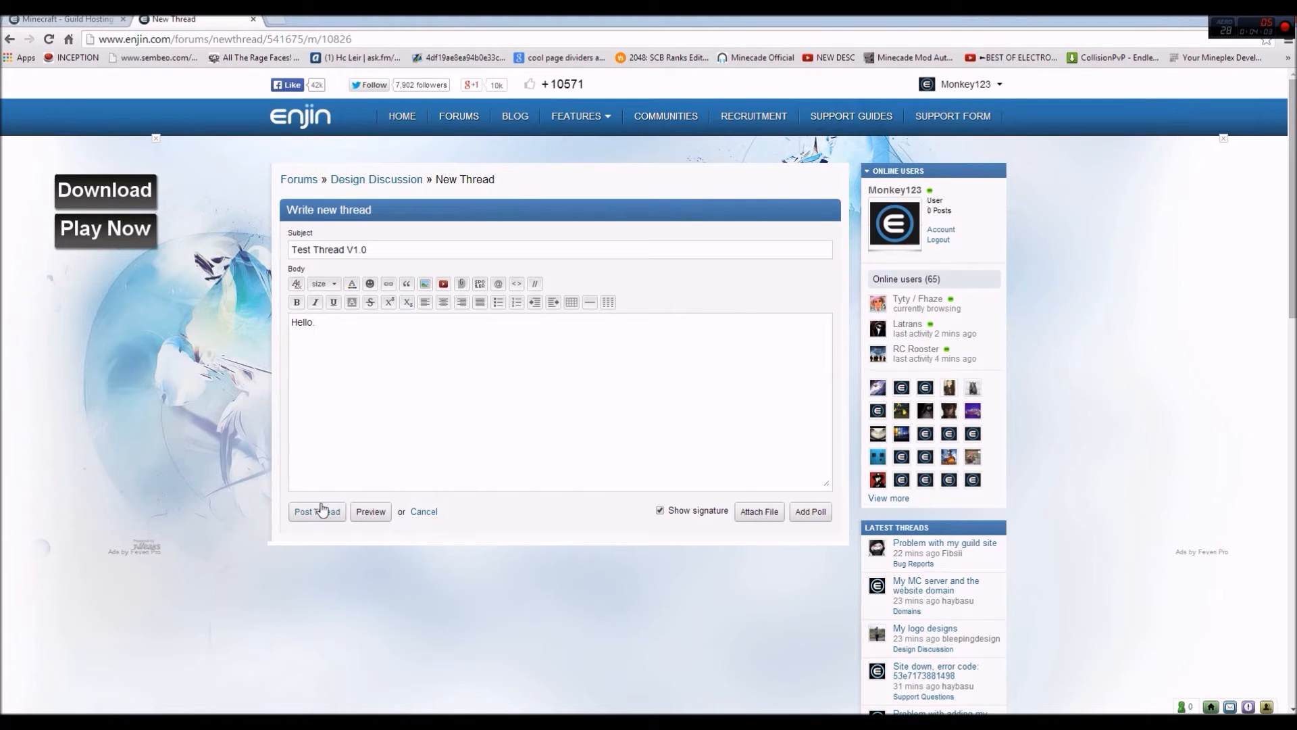
mouse_move(360, 512)
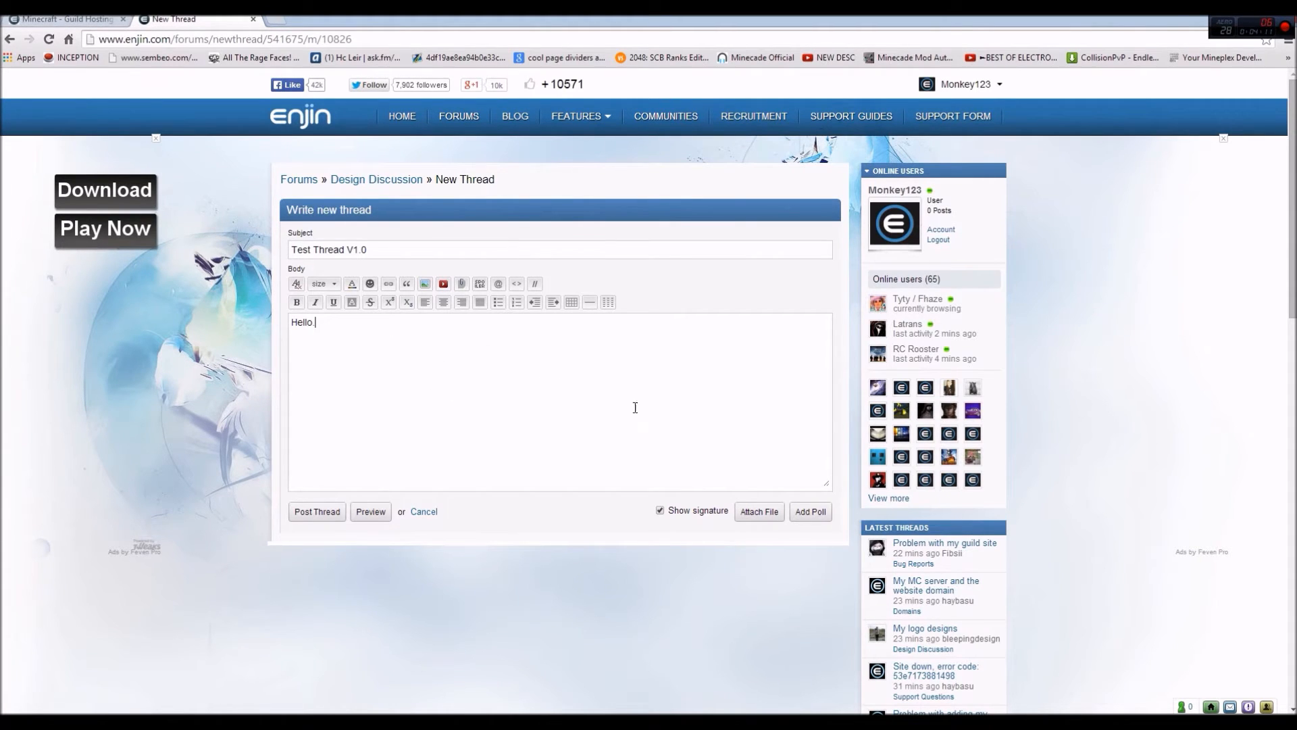
mouse_move(758, 512)
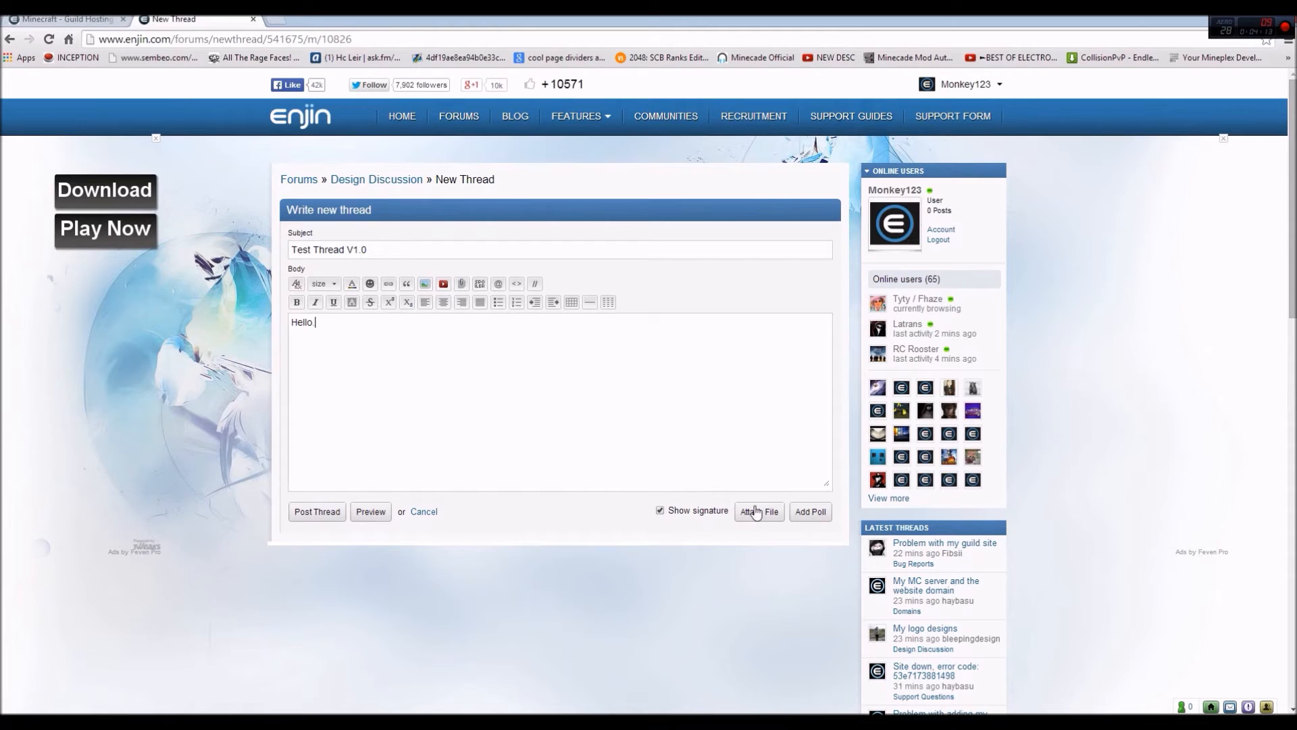
type(".")
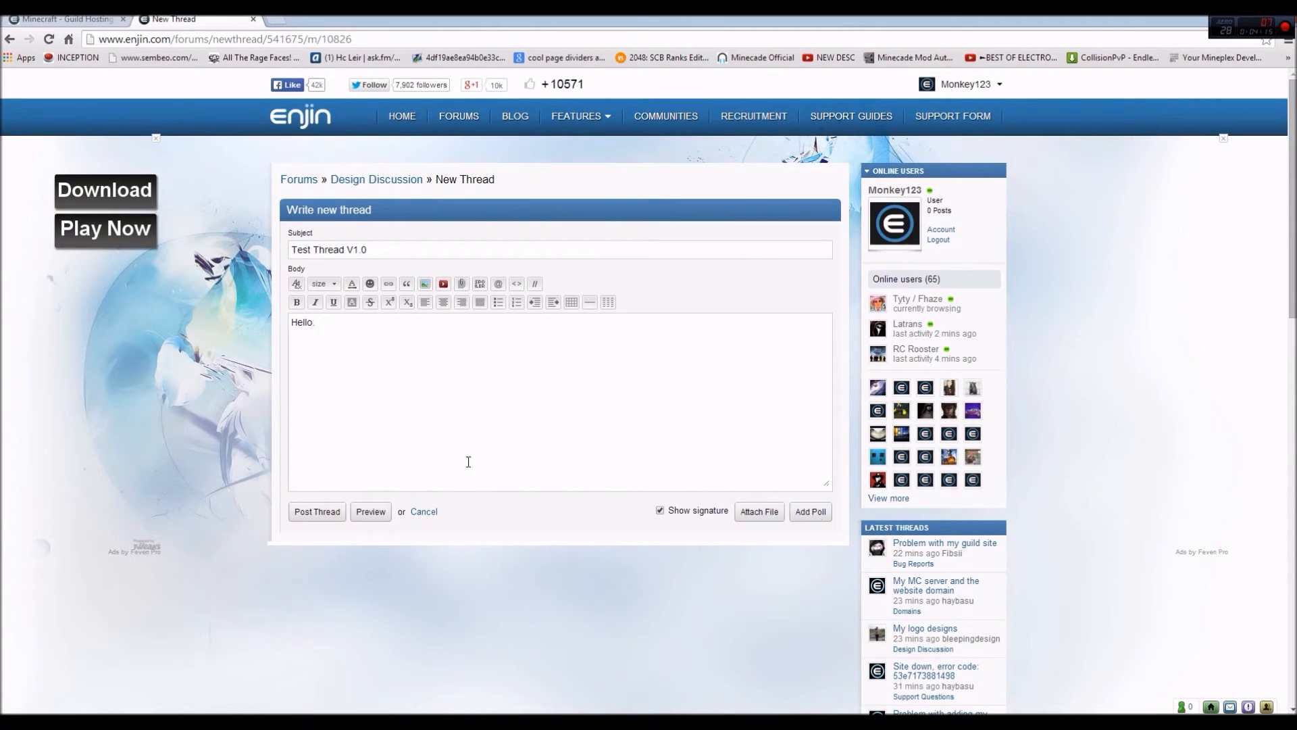
left_click(370, 511)
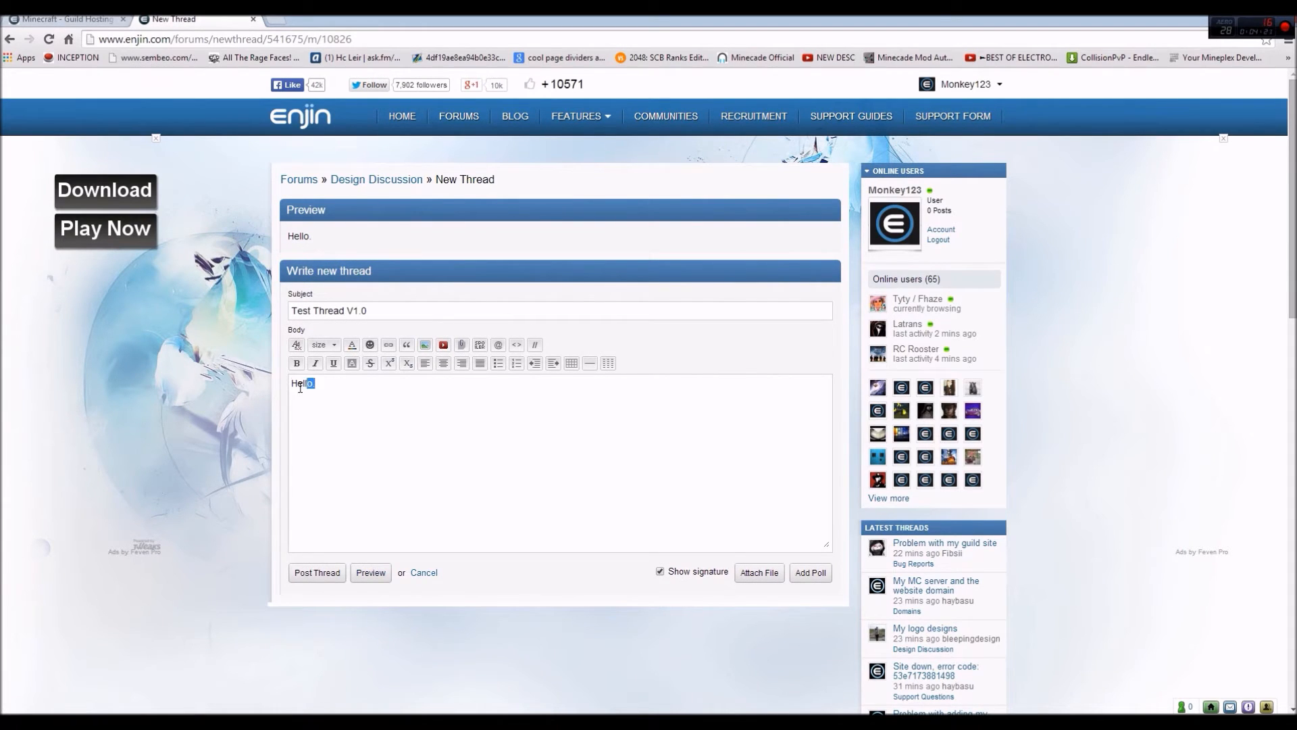
left_click(297, 363)
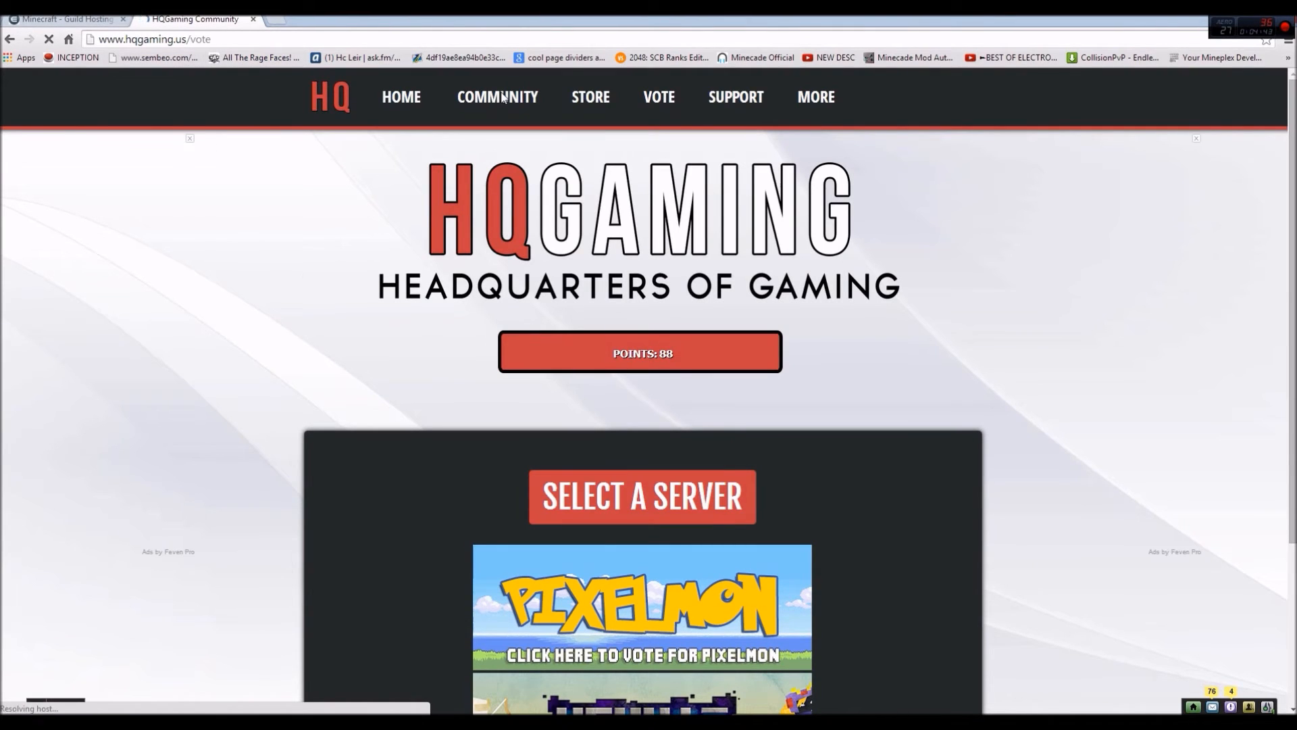
Step: Go to HQGaming HOME, then choose FORUMS from the COMMUNITY menu
left_click(498, 97)
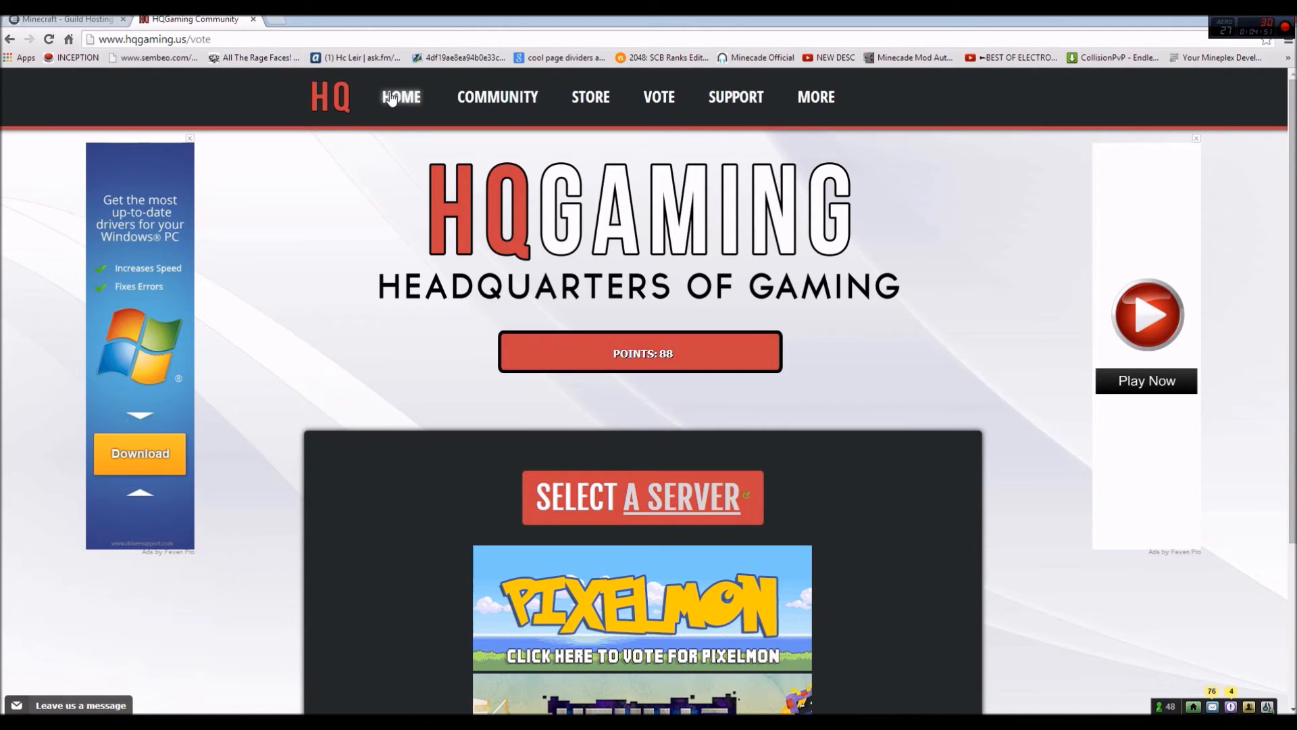
left_click(399, 98)
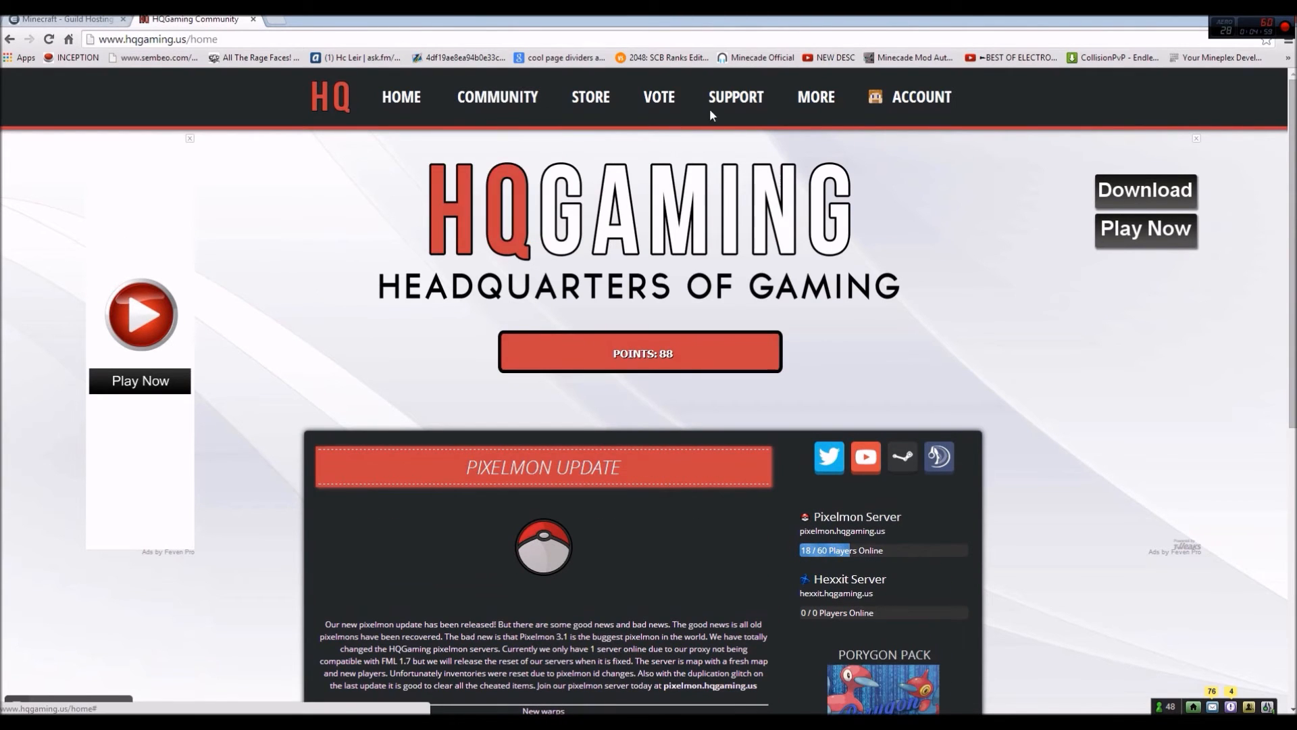
left_click(497, 96)
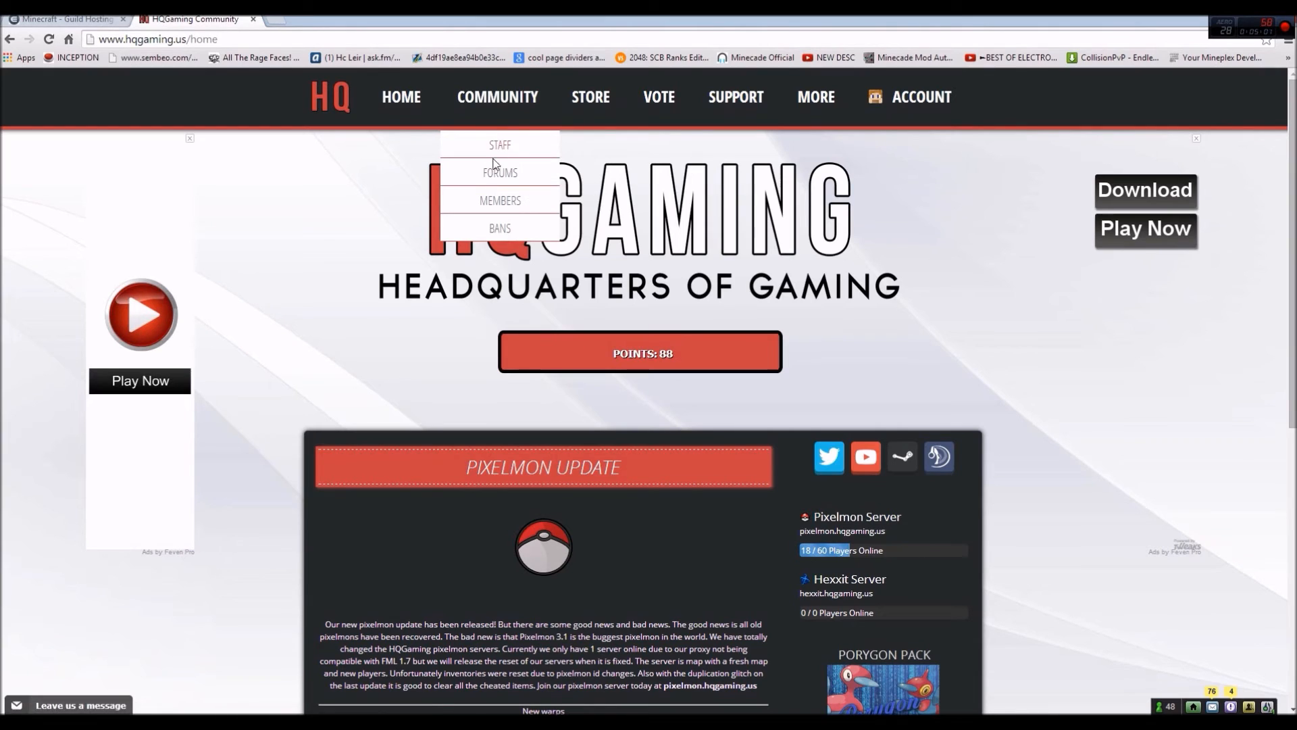
left_click(499, 172)
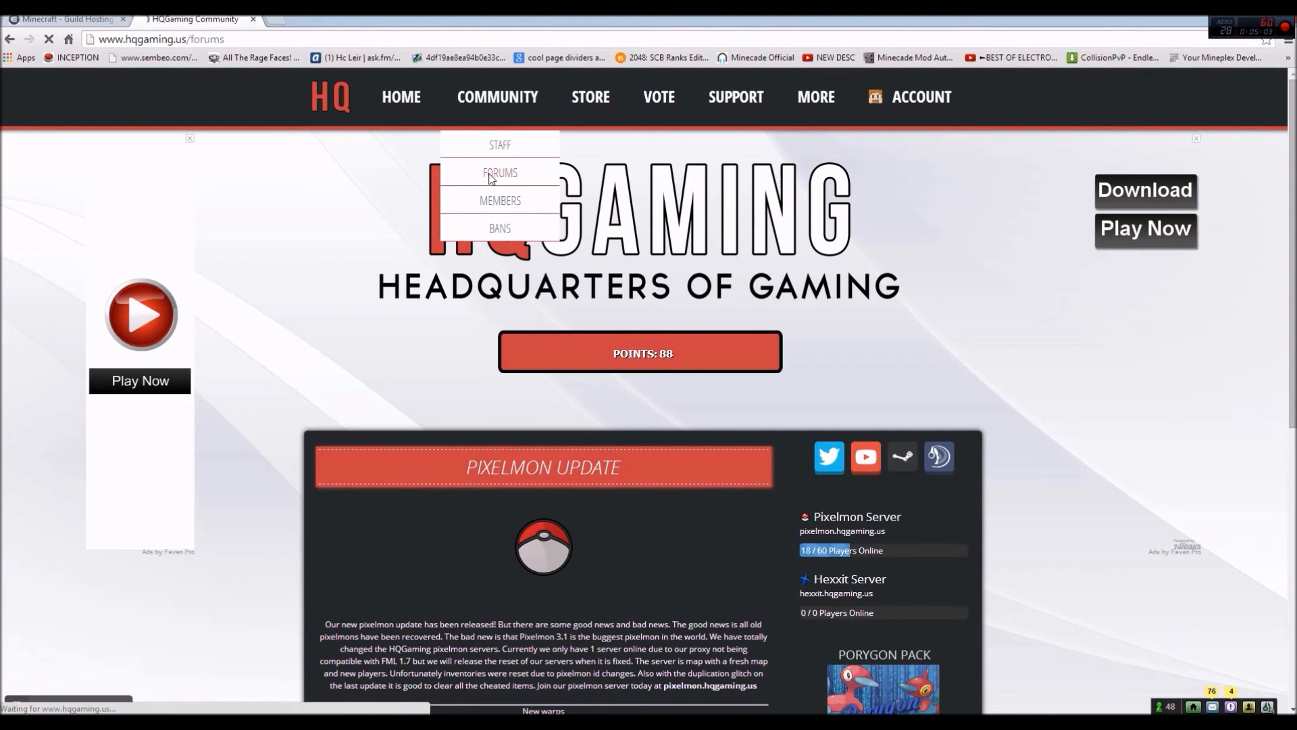
left_click(500, 173)
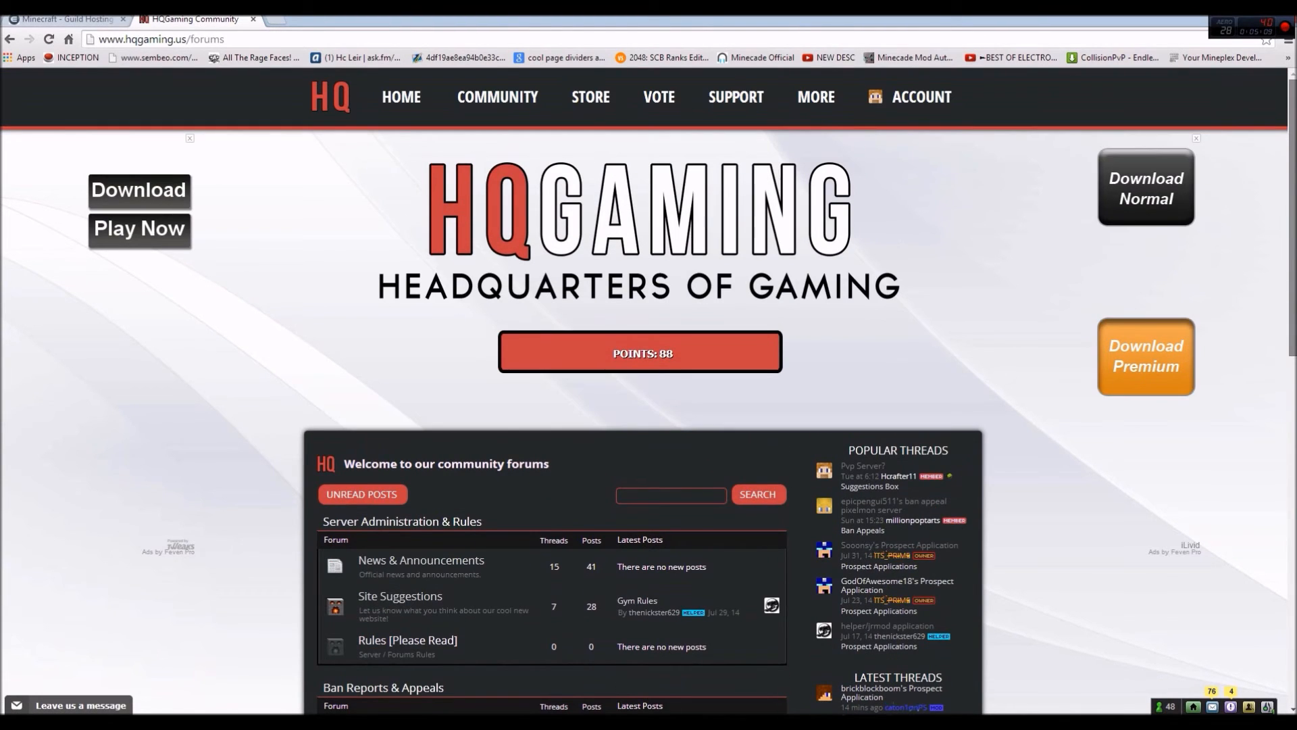
Step: Scroll the forum index and open General Discussion to reach the Shinies thread
scroll("down", 3)
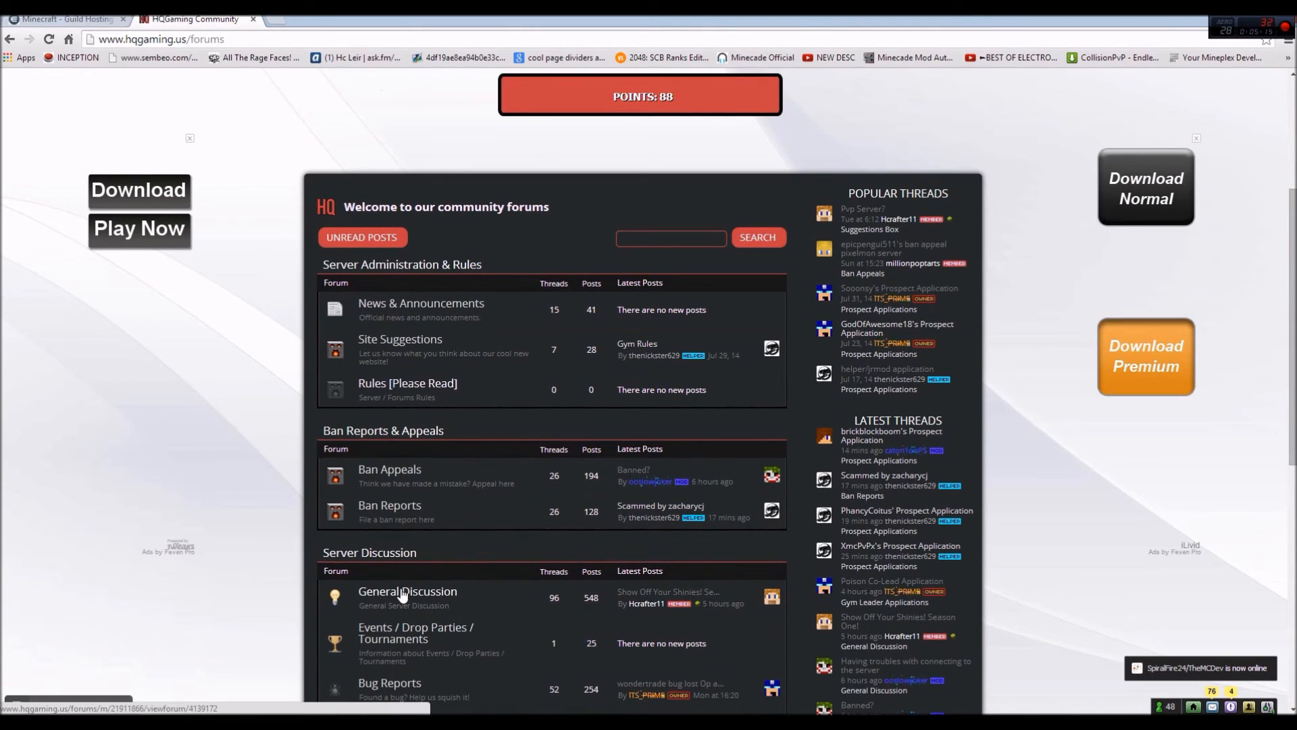
left_click(407, 591)
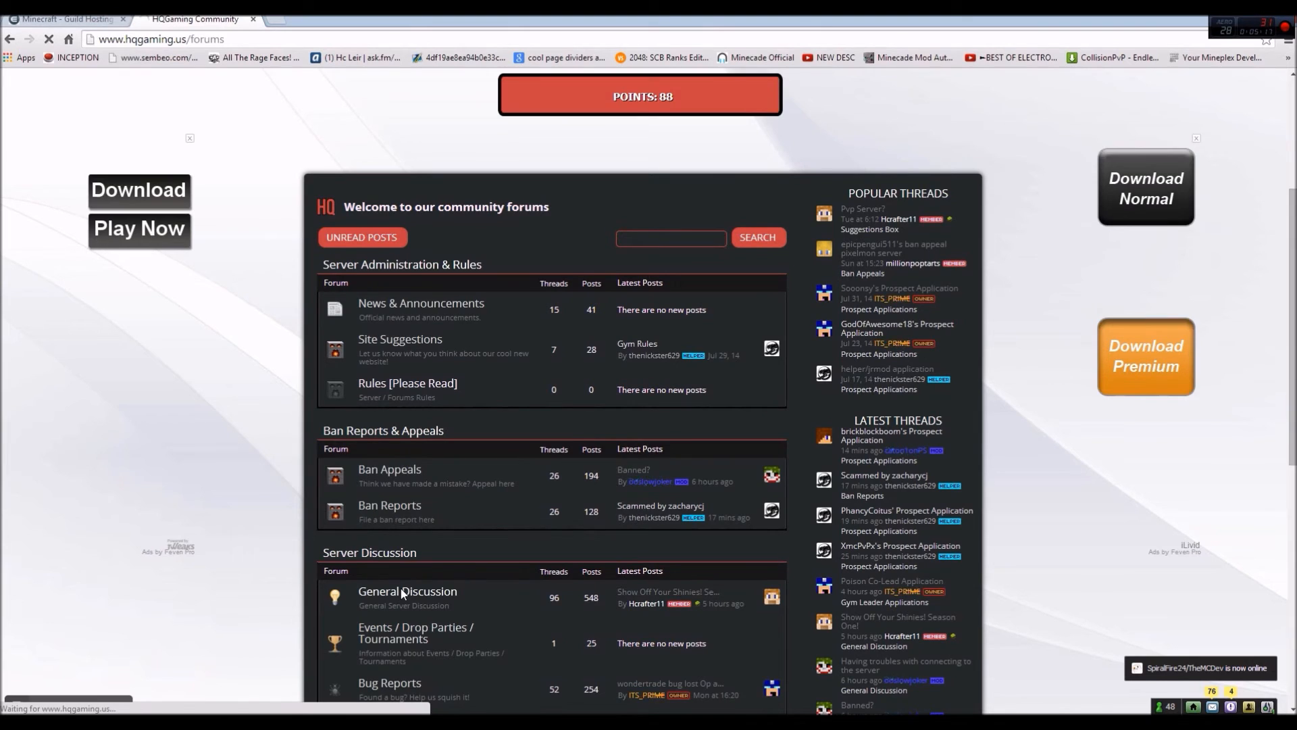
left_click(408, 591)
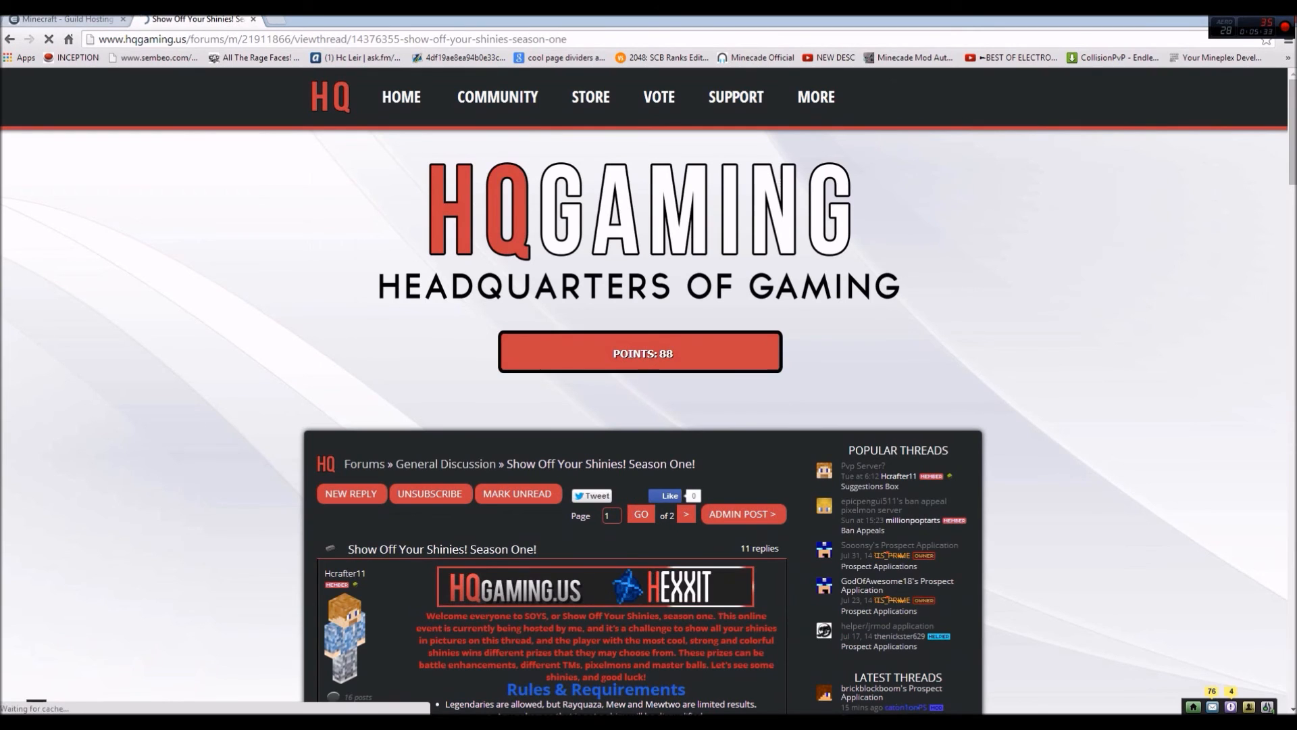
Step: Scroll to the end of the Show Off Your Shinies! thread and focus the quick reply box
scroll("down", 3)
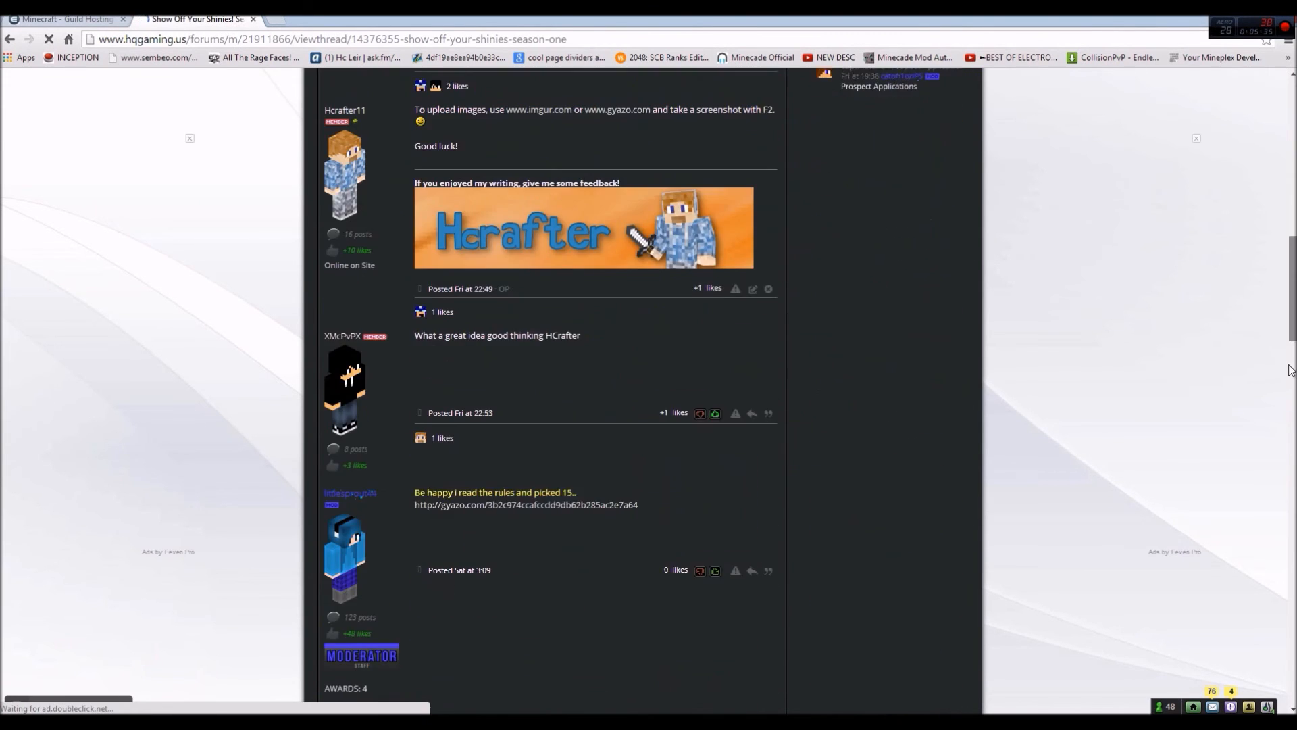
scroll("down", 3)
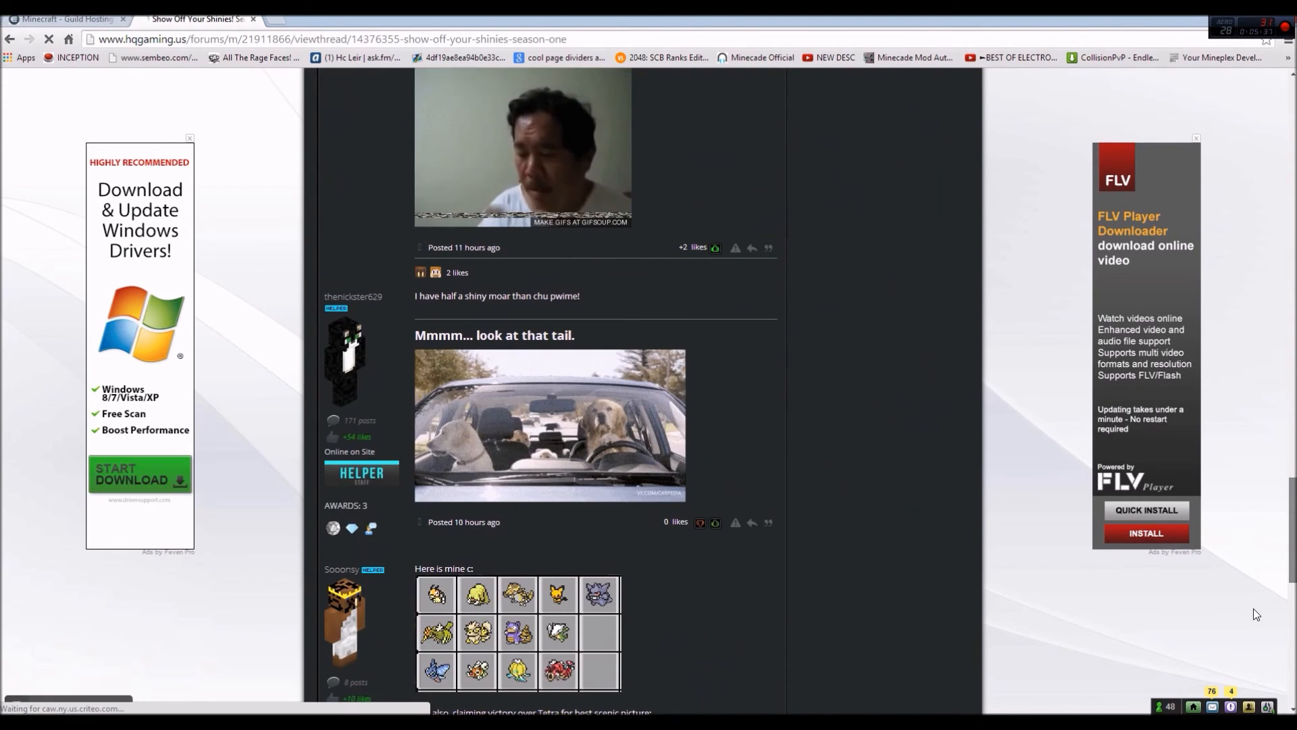
scroll("down", 3)
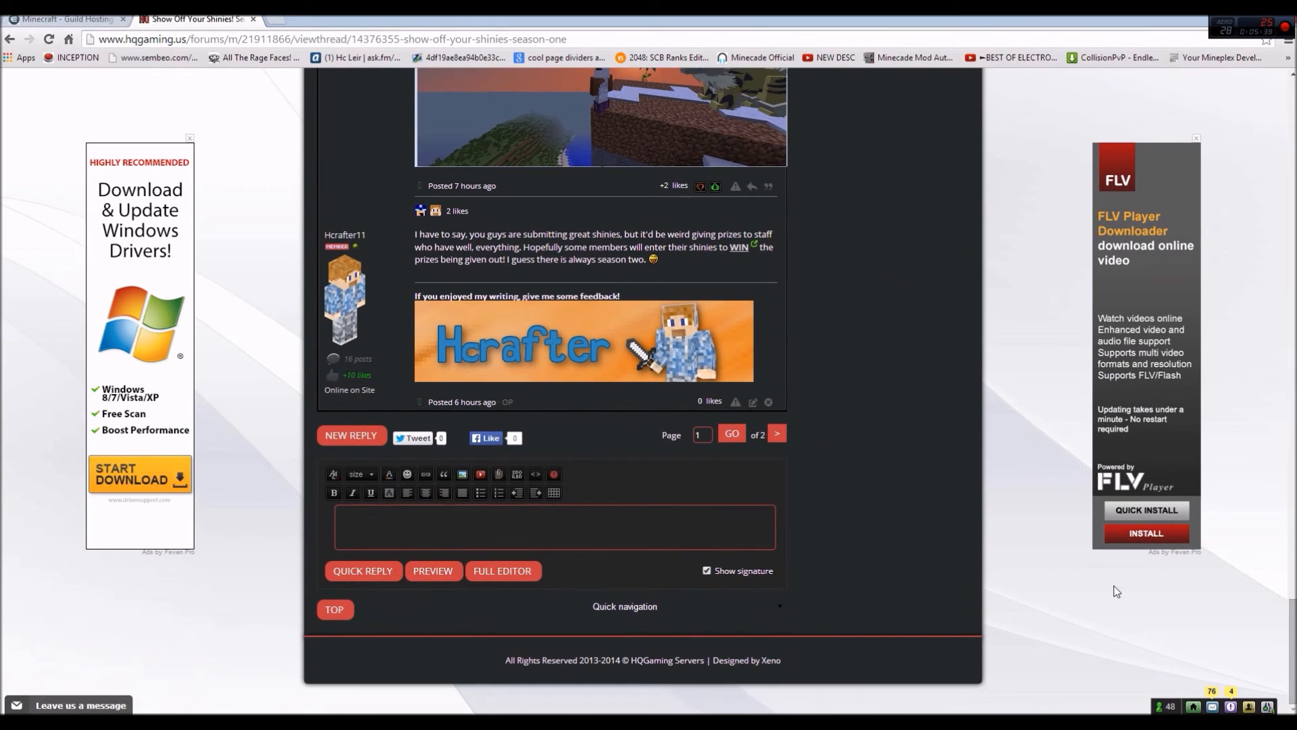
left_click(403, 527)
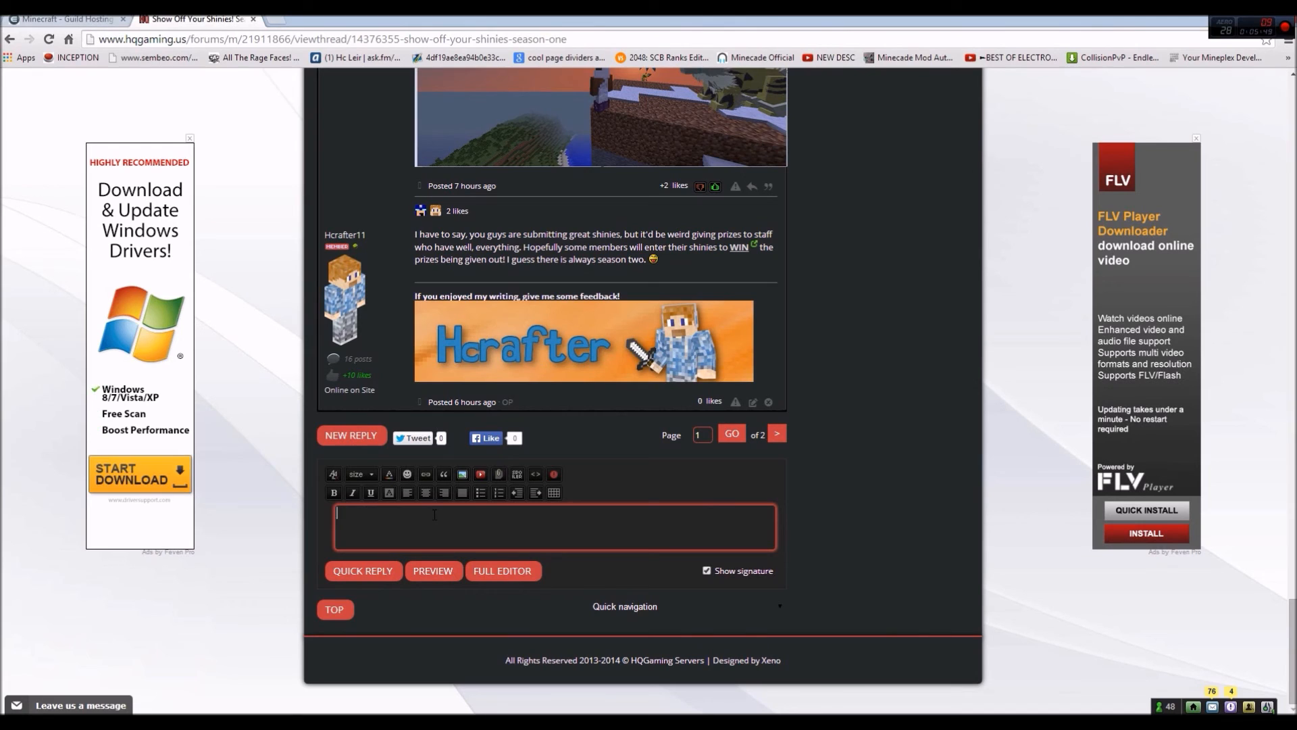
Step: Enter the reply text, colour it yellow with a colour tag, and preview it
type("Iron Swor")
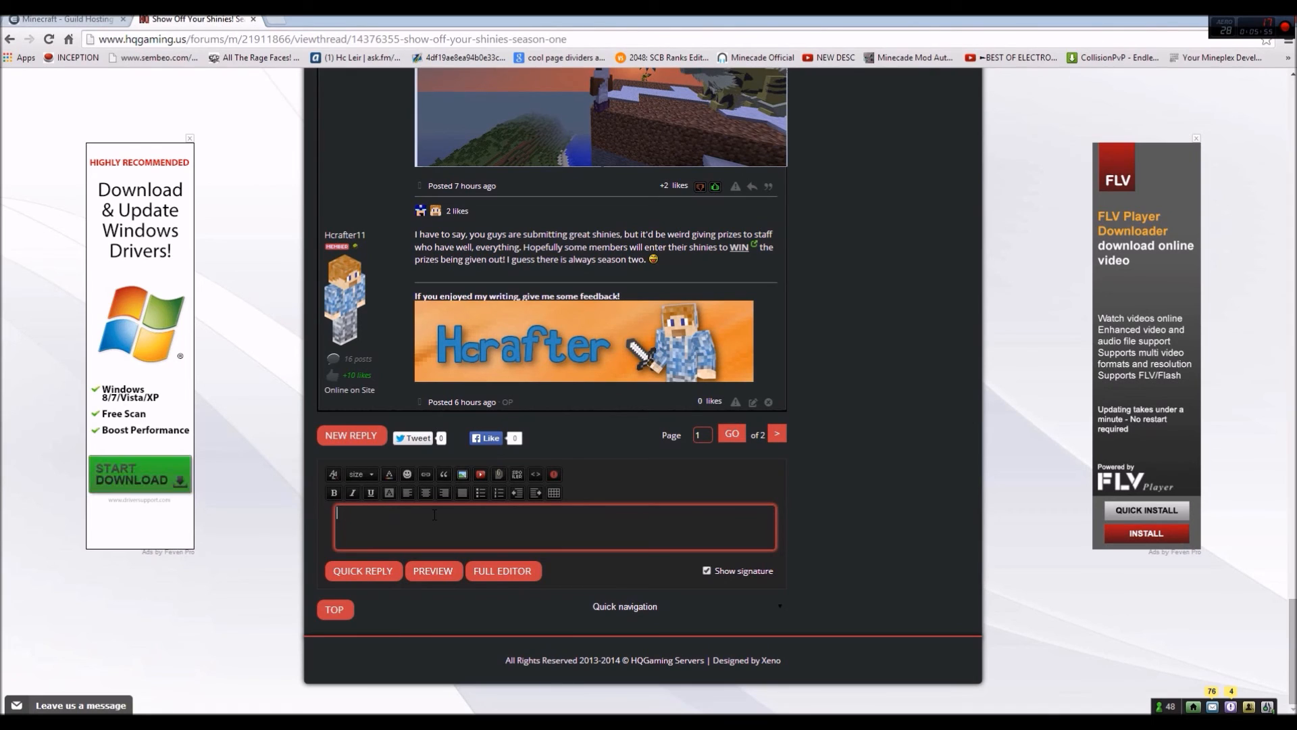
left_click(388, 475)
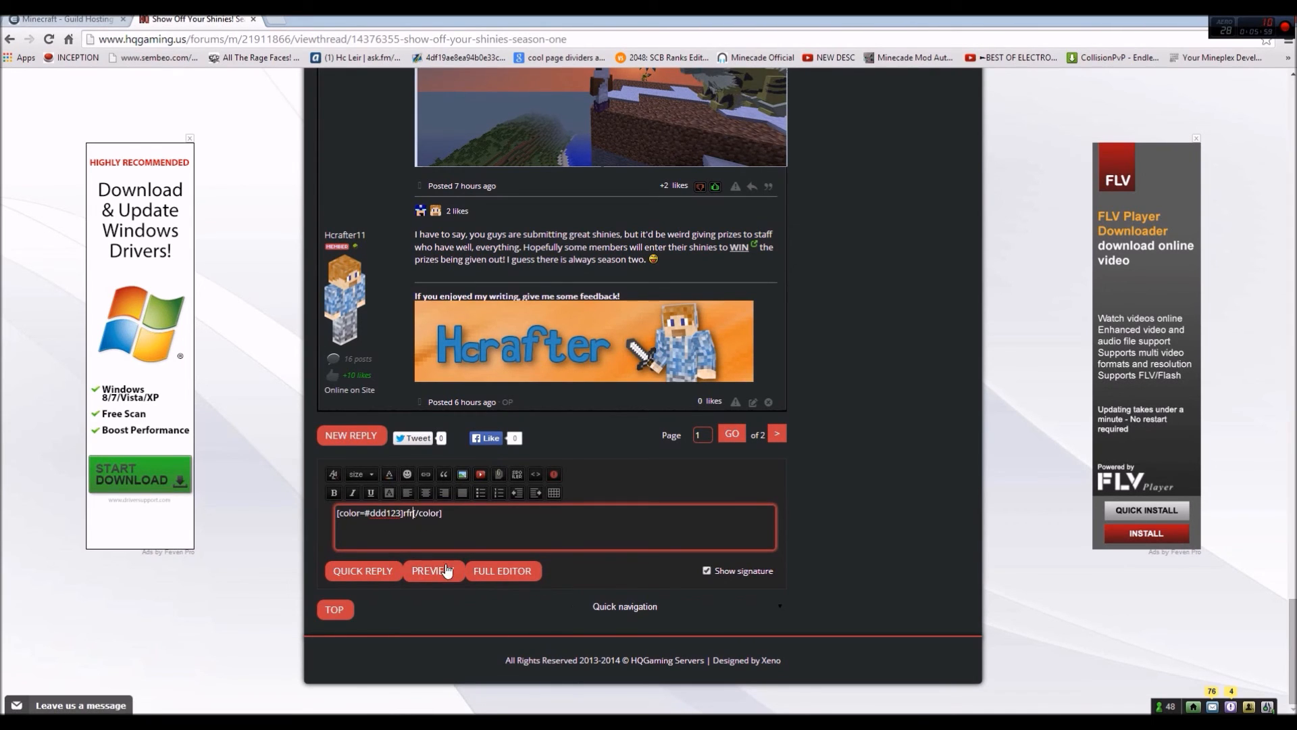
left_click(433, 570)
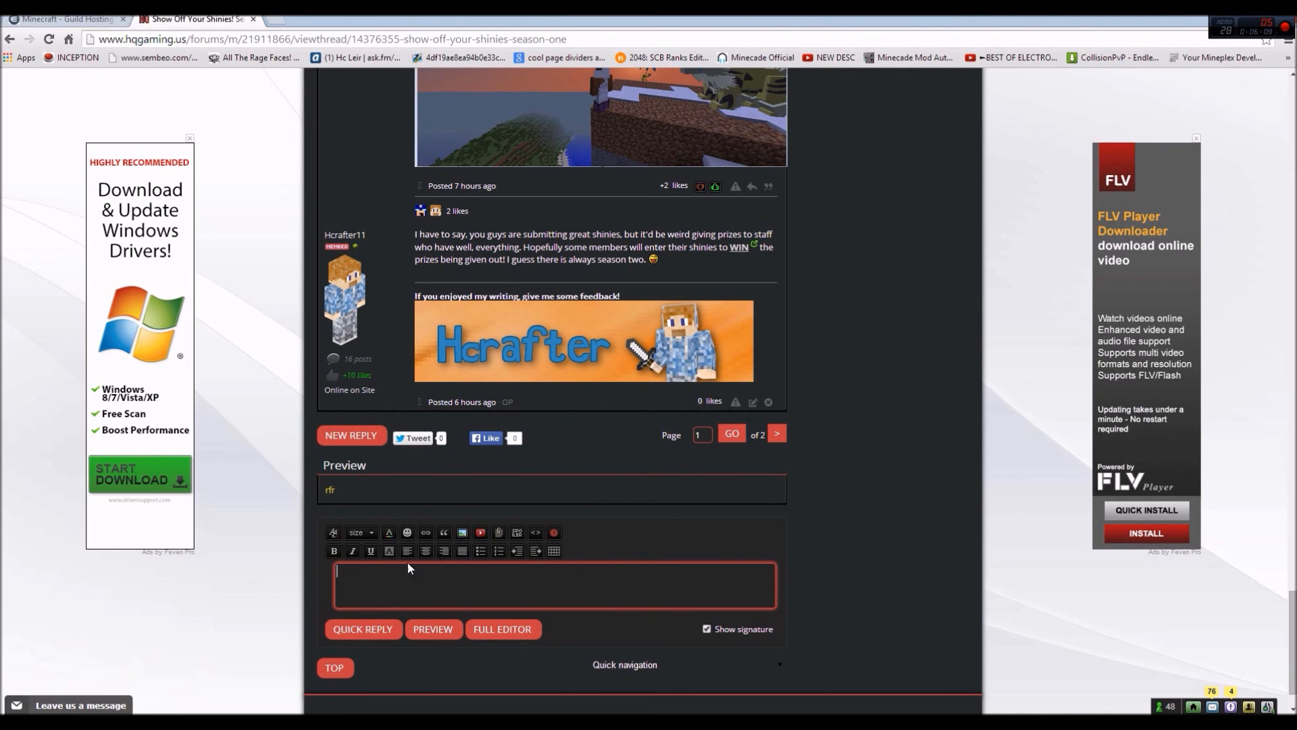
mouse_move(348, 129)
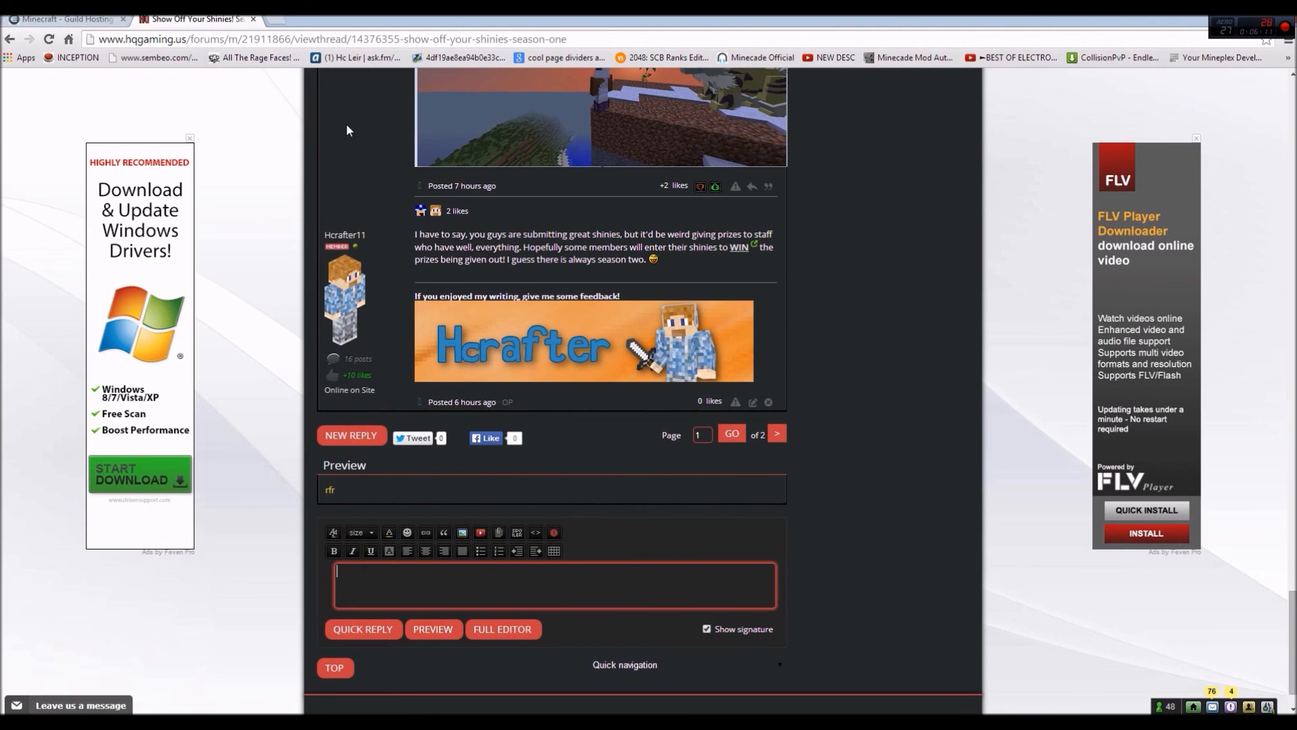
mouse_move(371, 197)
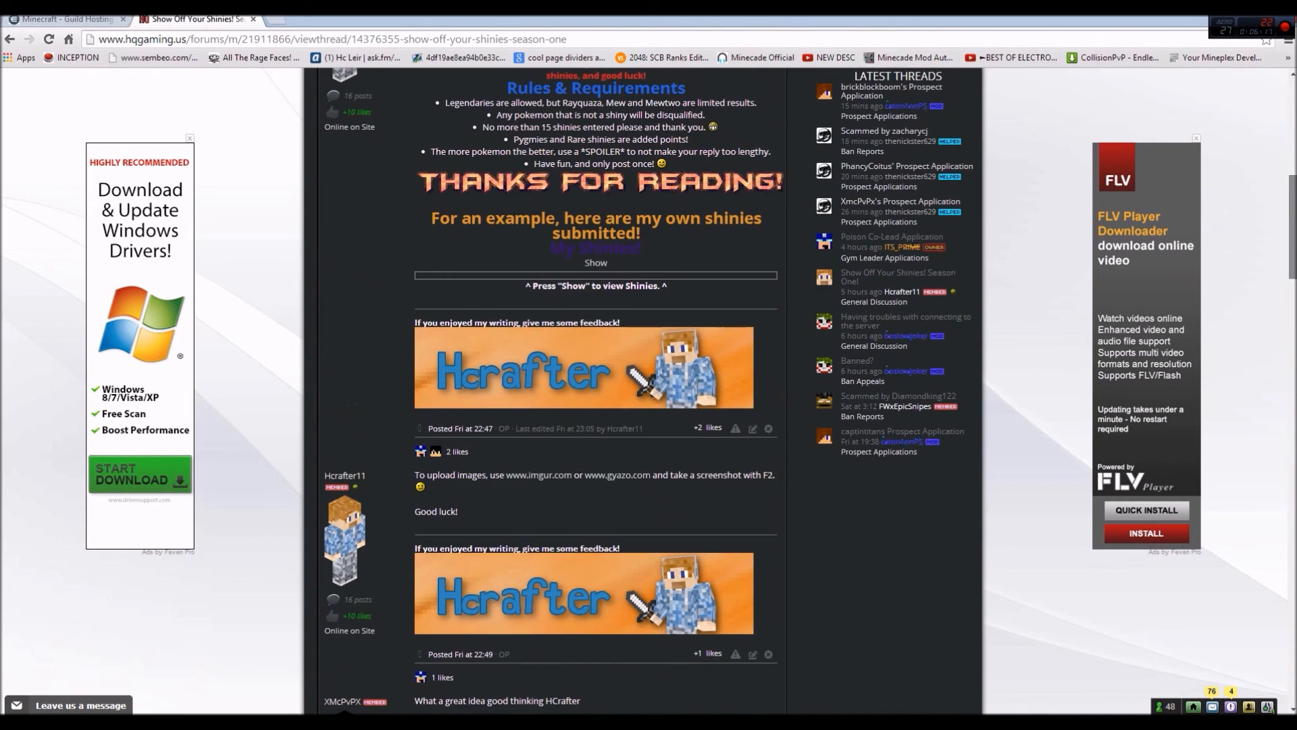
Step: Scroll up and down through the Shinies thread to reach its page navigation
scroll("up", 3)
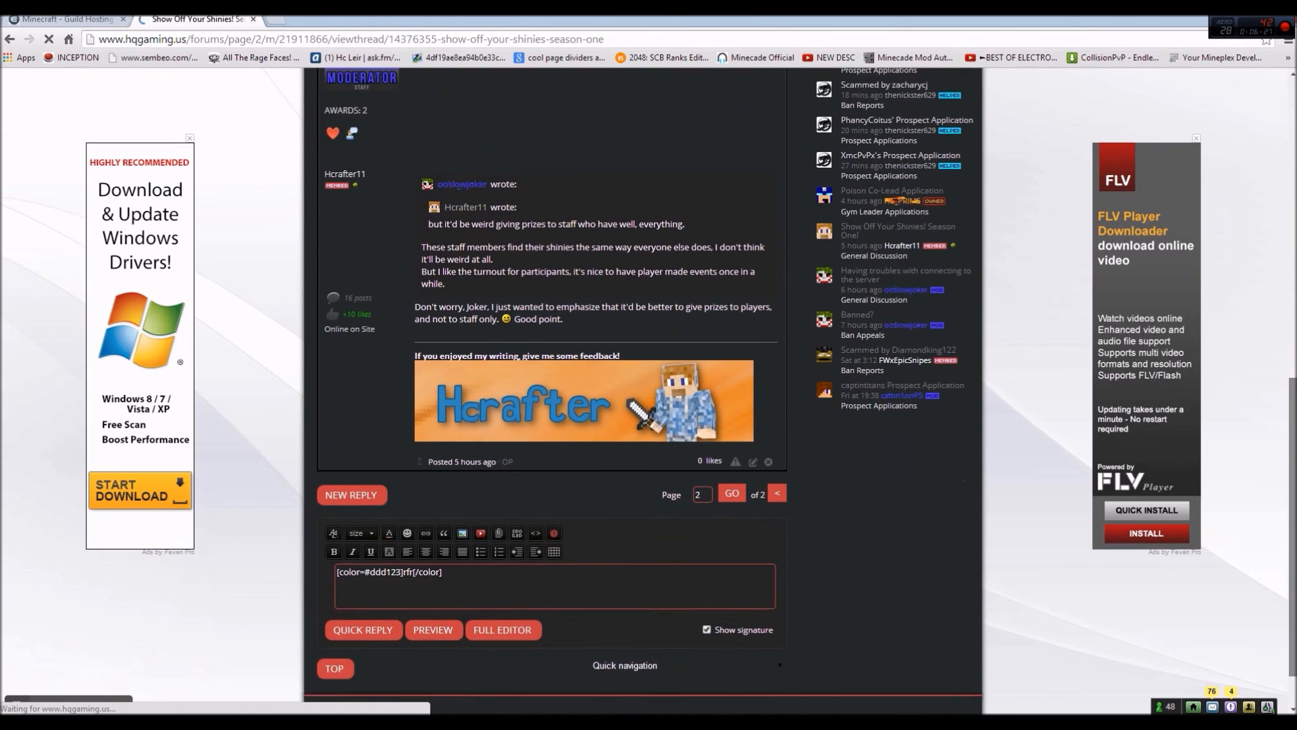
scroll("down", 3)
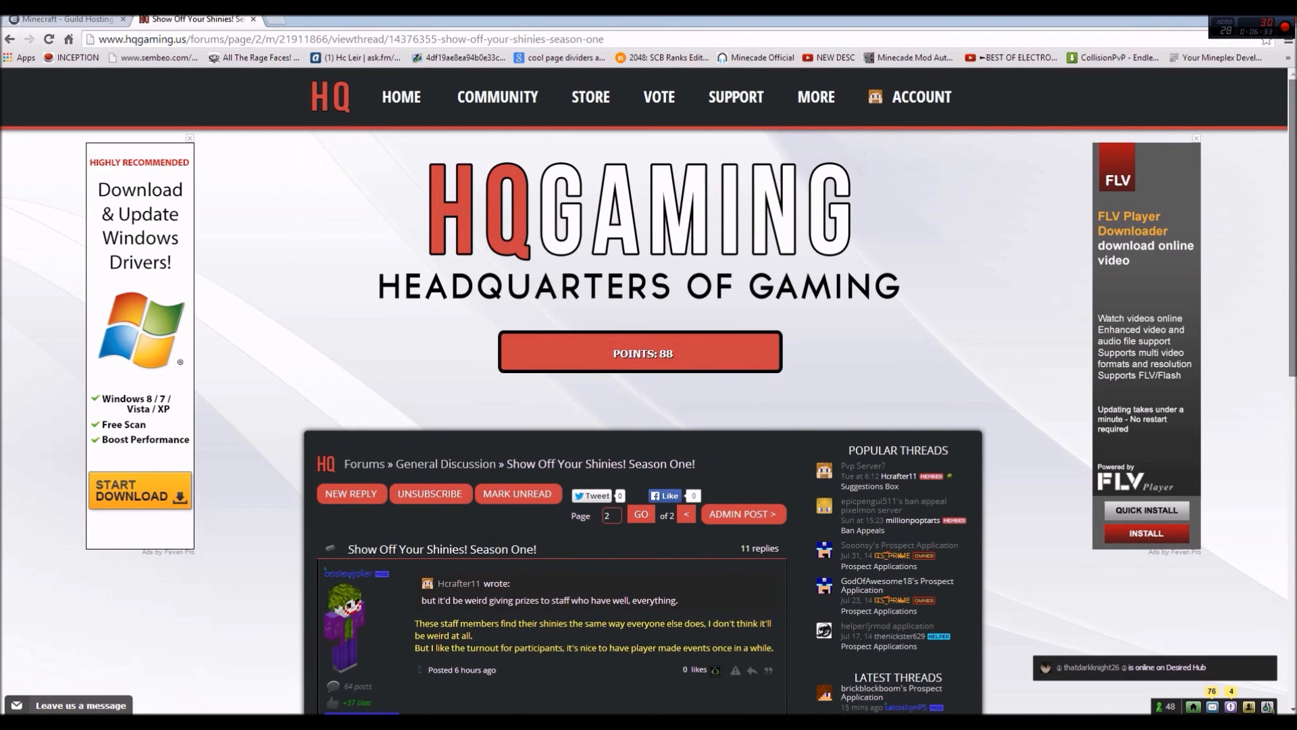
mouse_move(911, 254)
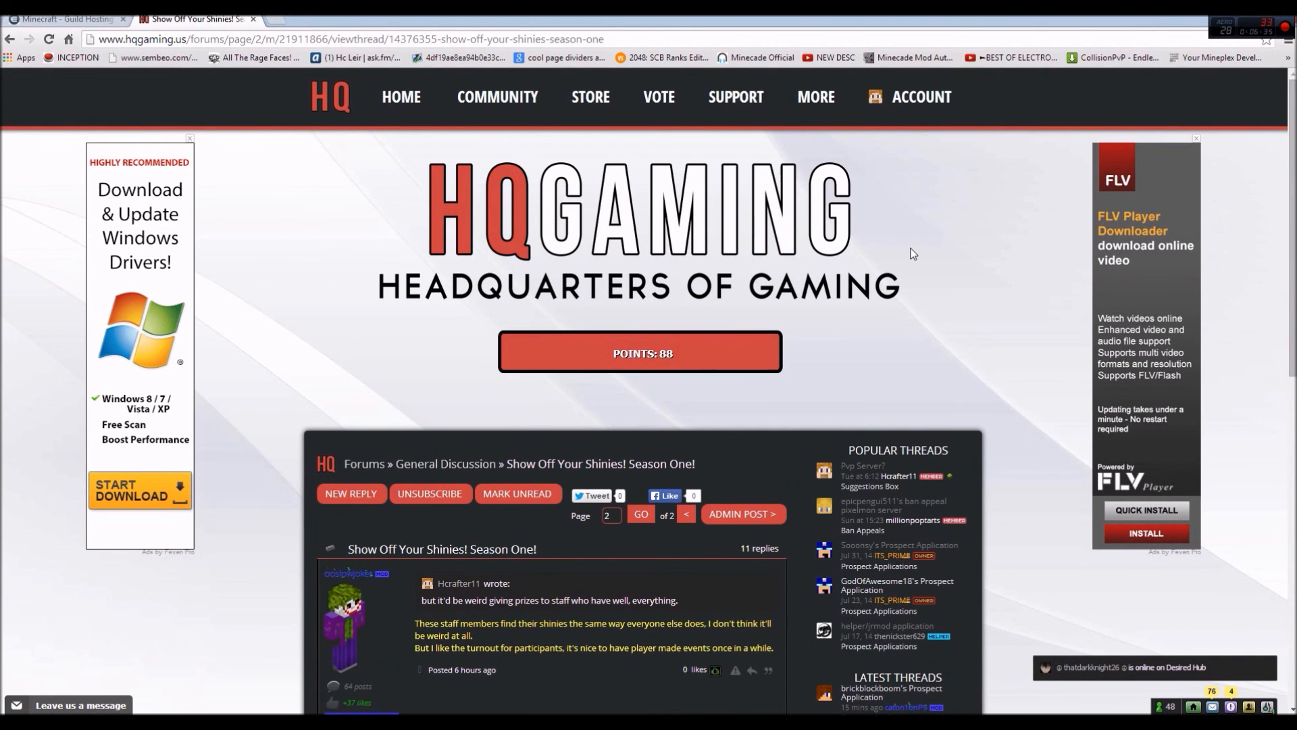